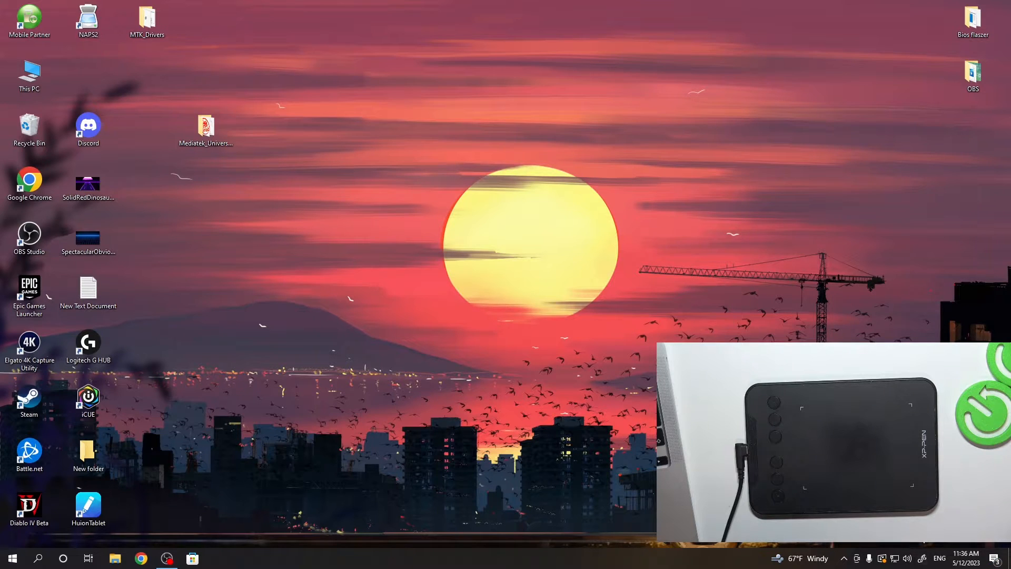
pyautogui.moveTo(228, 419)
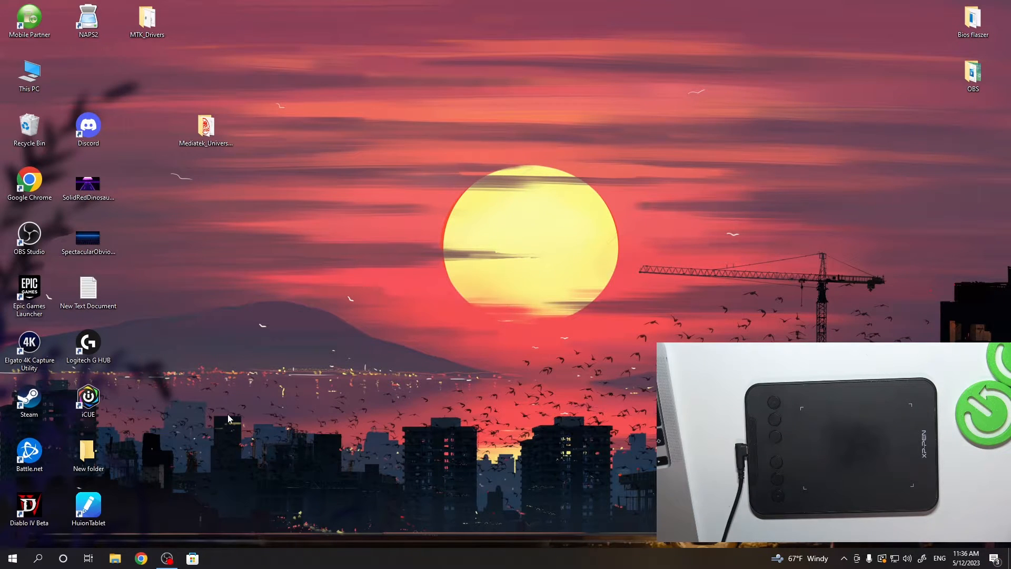
pyautogui.moveTo(283, 371)
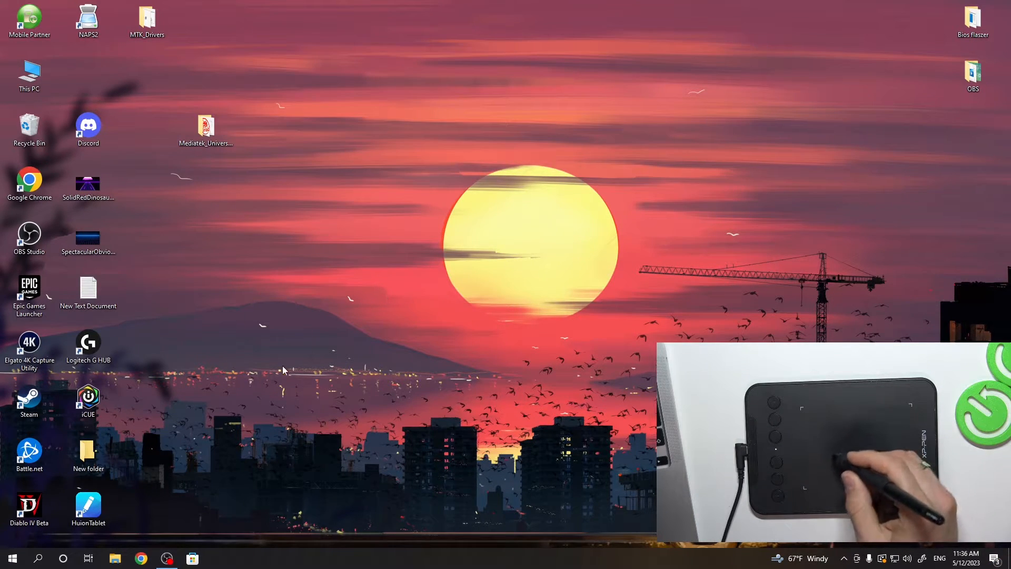
pyautogui.moveTo(529, 272)
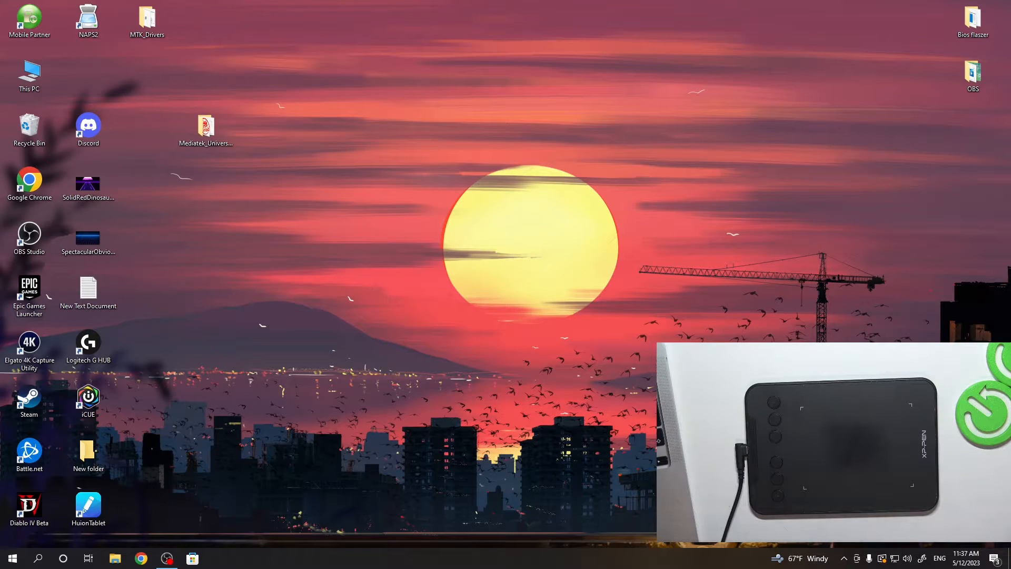
# - Launch Chrome and go to xp-pen.com/download via the address bar
pyautogui.click(140, 558)
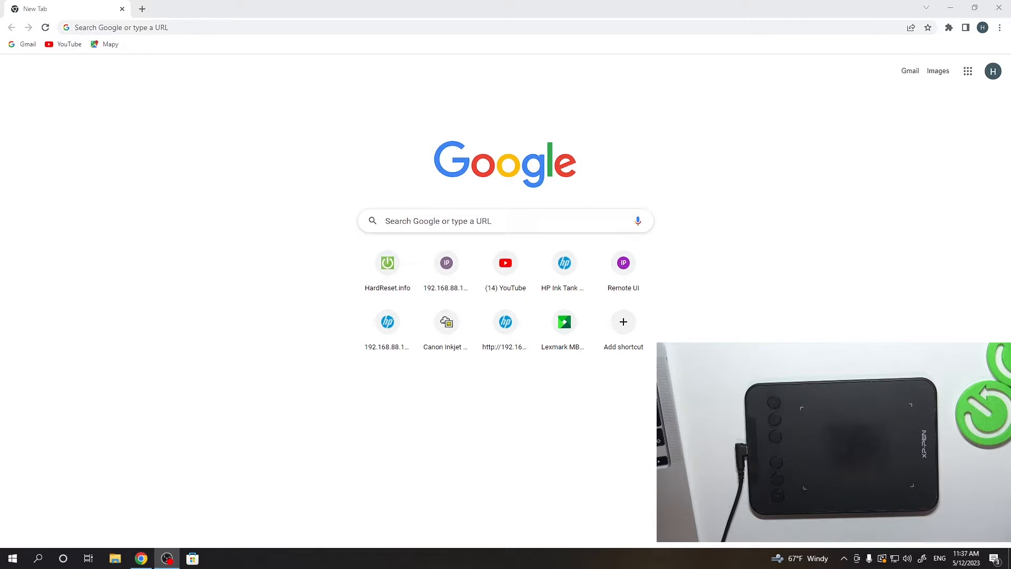
pyautogui.click(145, 28)
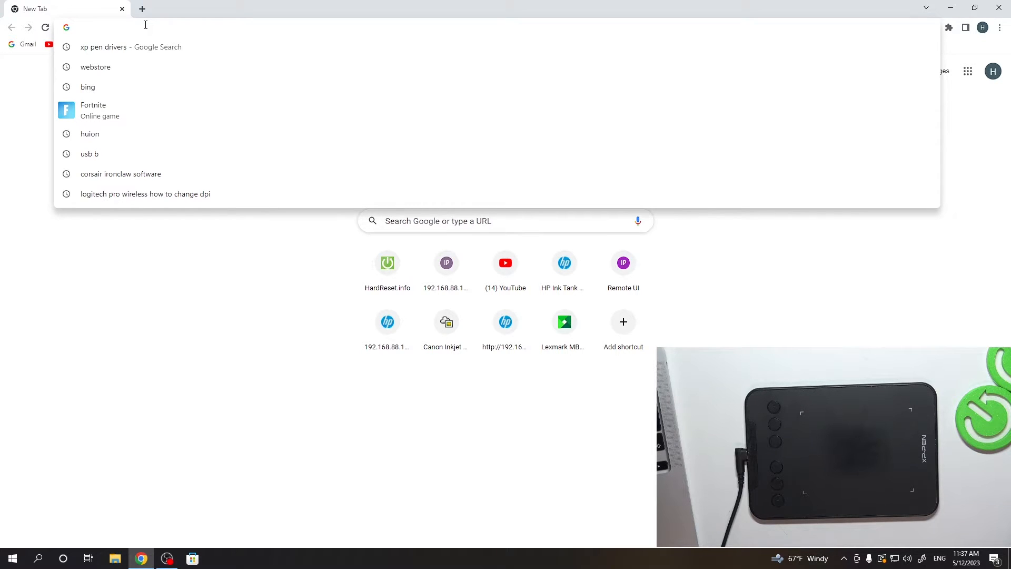
pyautogui.write('x')
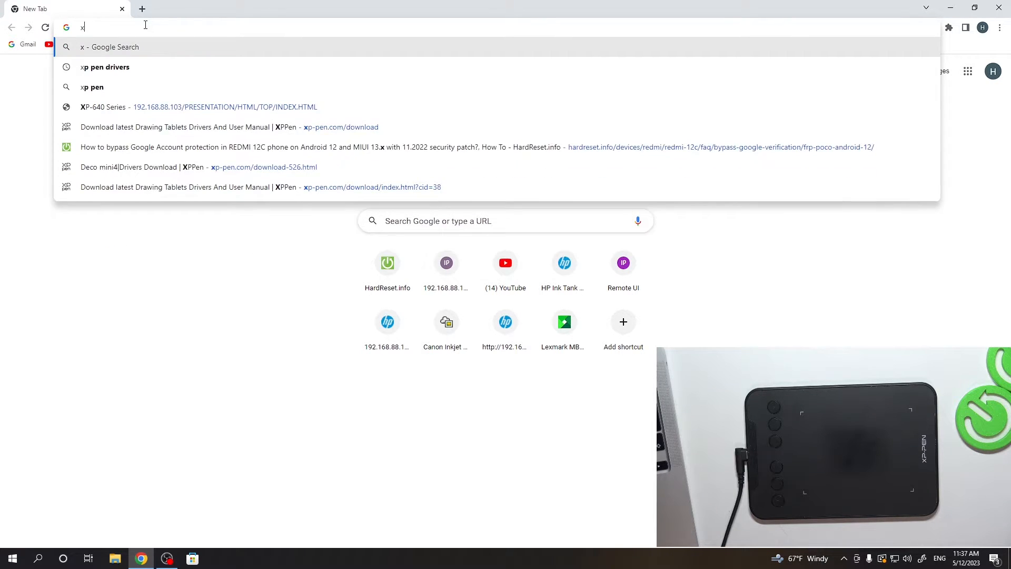
pyautogui.write('p - pen')
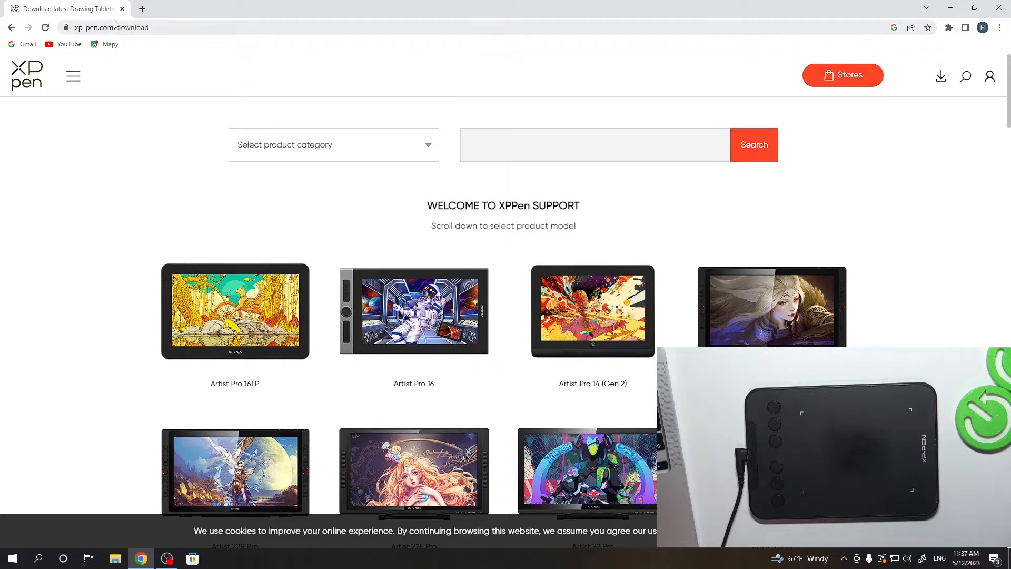
pyautogui.moveTo(148, 160)
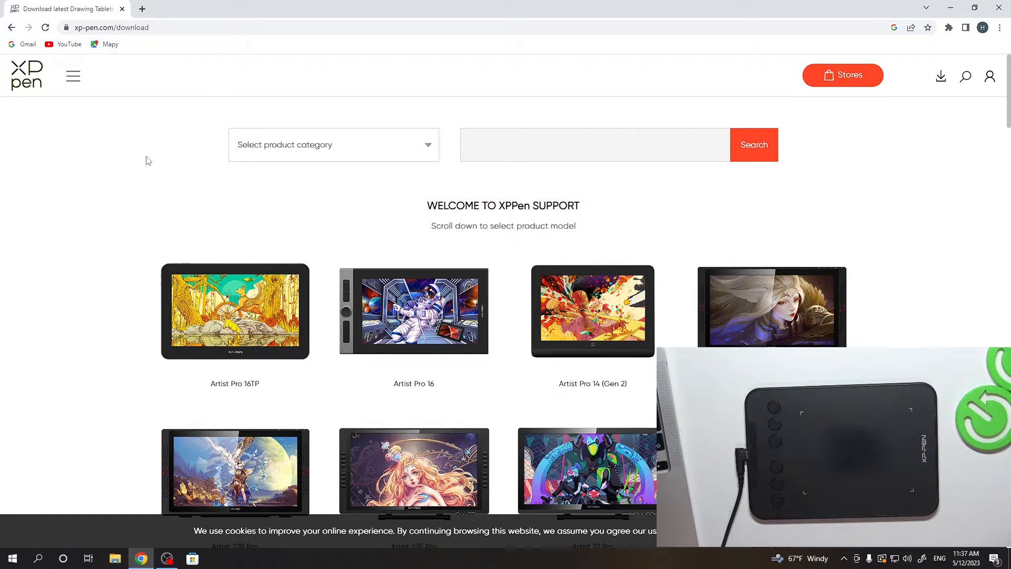
pyautogui.moveTo(201, 124)
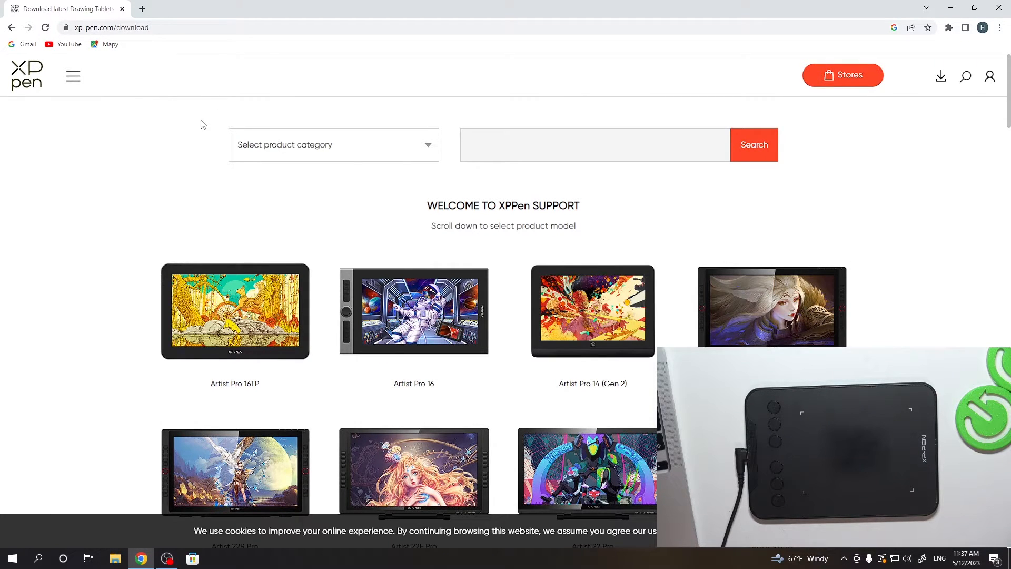
# - Choose Deco Series Pen Tablet in the product categories and select the Deco mini4
pyautogui.click(333, 144)
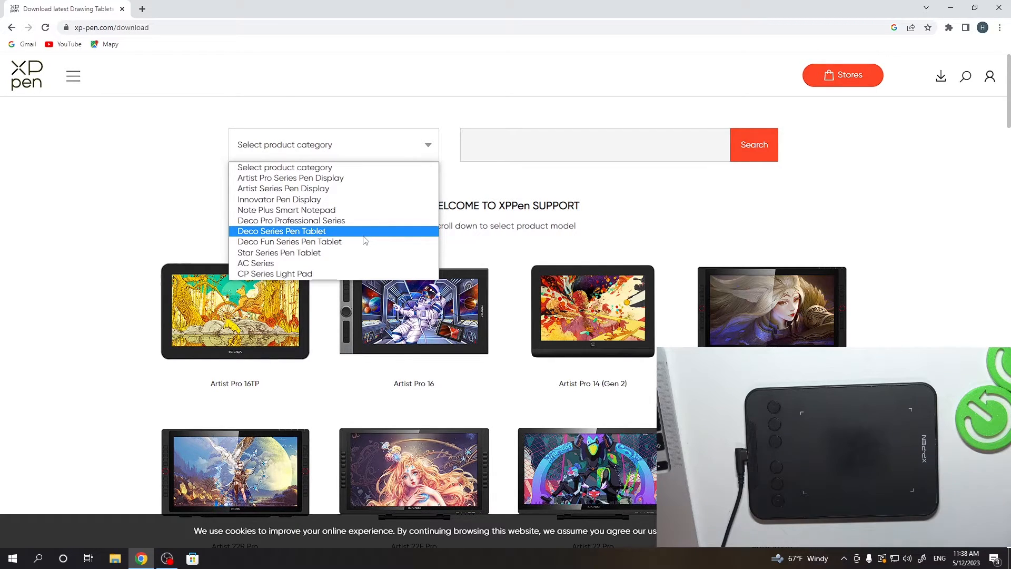
pyautogui.moveTo(253, 235)
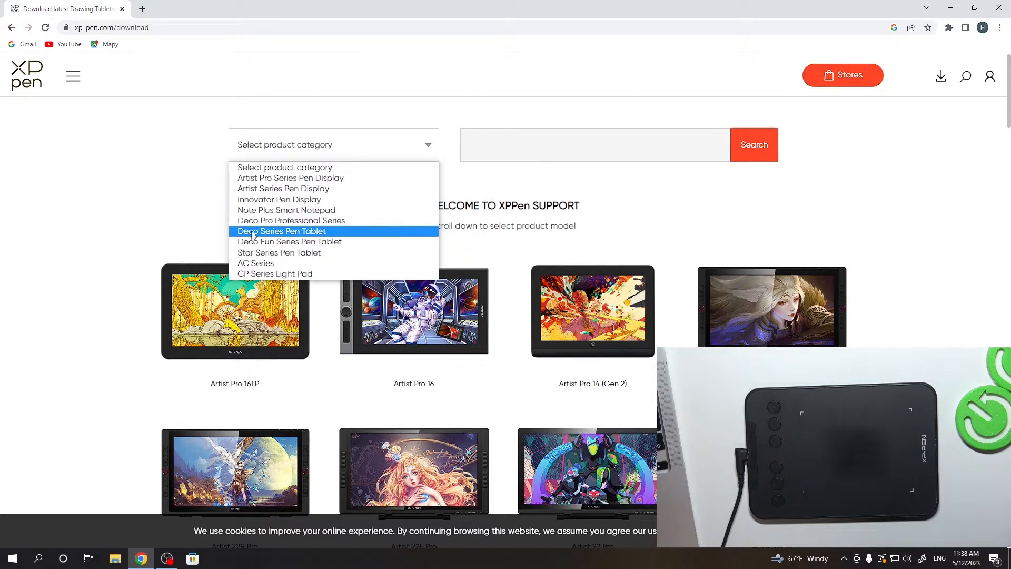
pyautogui.click(280, 231)
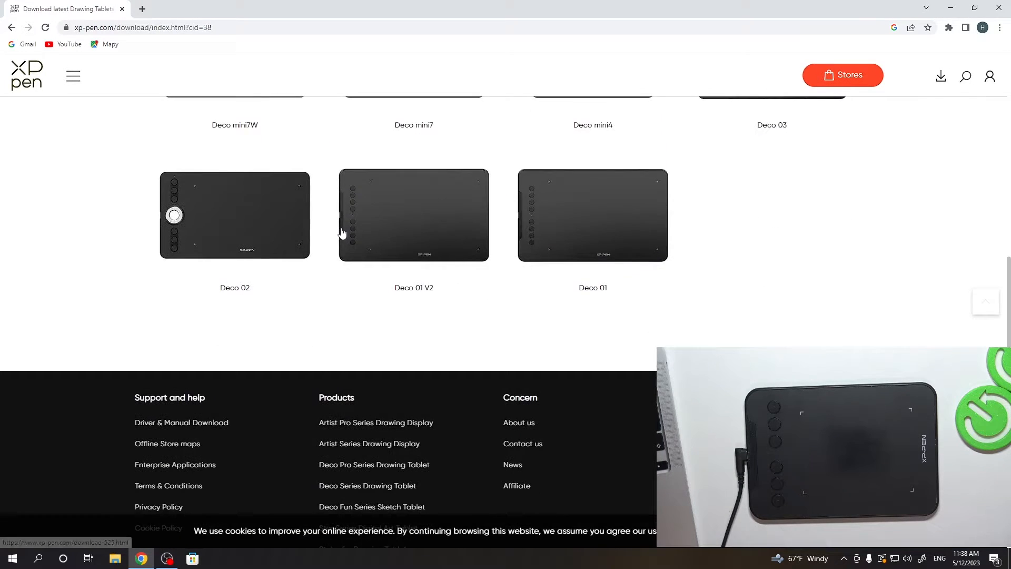
pyautogui.scroll(3)
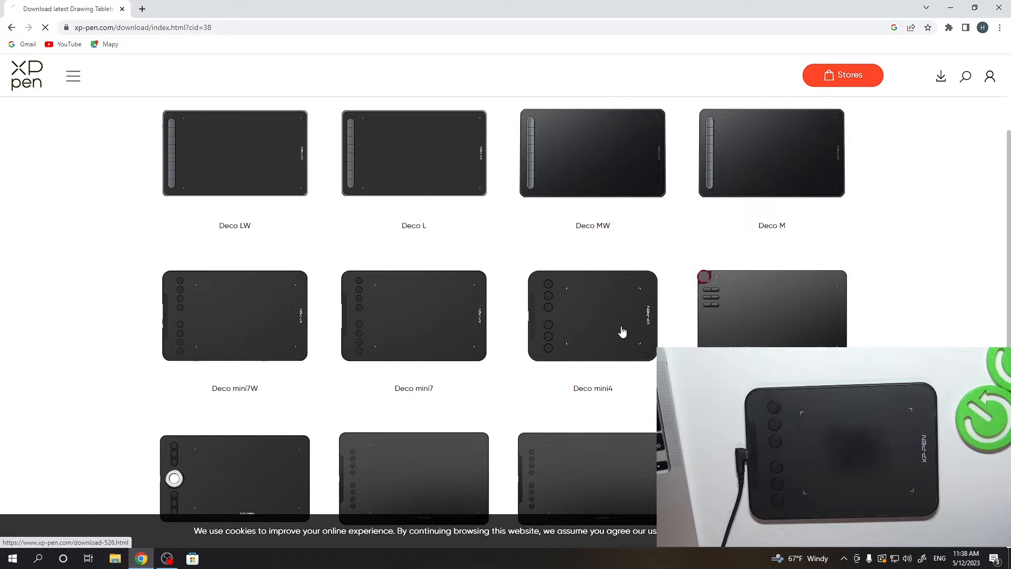
pyautogui.click(622, 331)
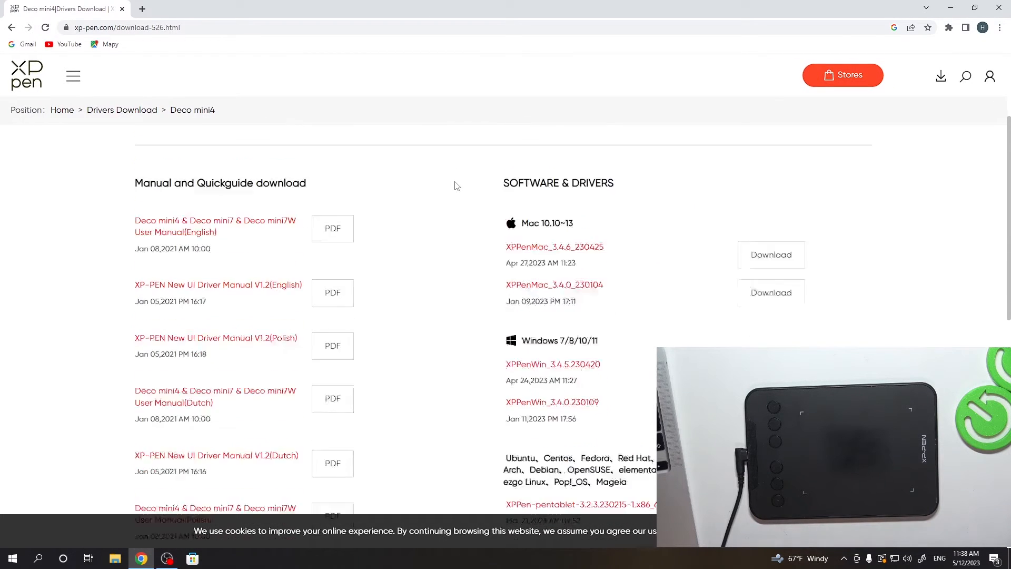
# - Under Windows 7/8/10/11, start downloading the XPPenWin_3.4.5.230420 driver zip
pyautogui.scroll(-3)
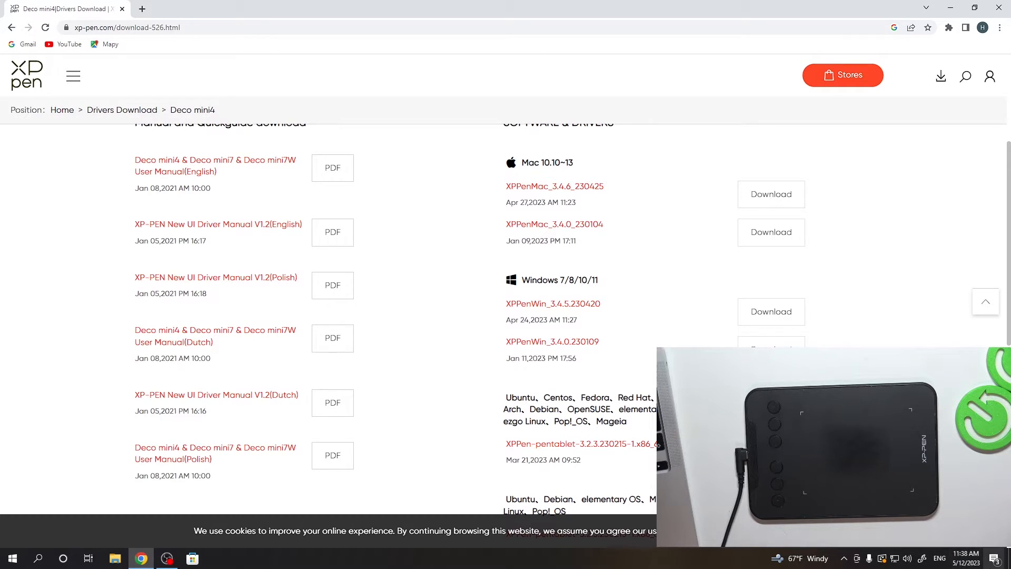
pyautogui.moveTo(503, 349)
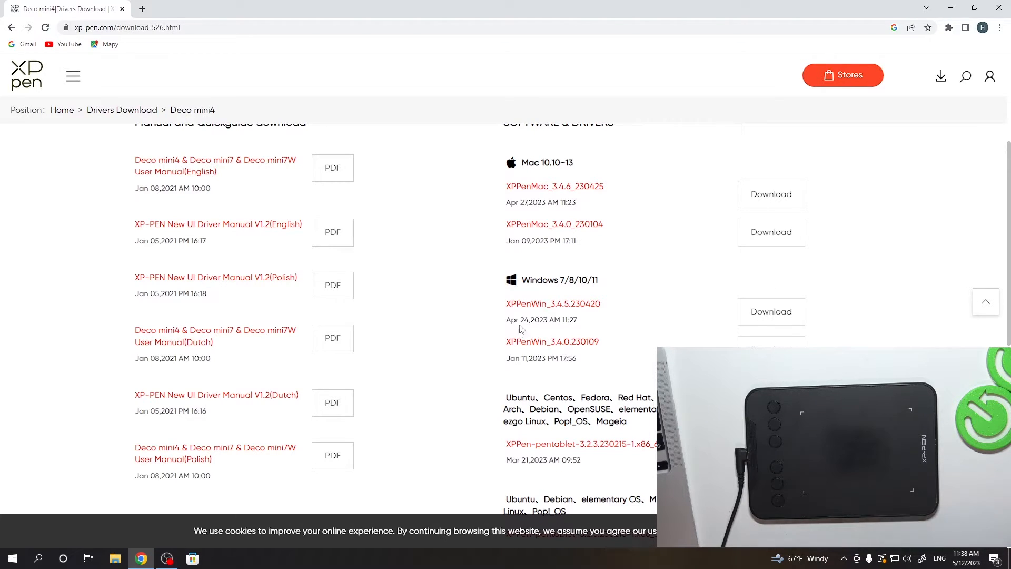
pyautogui.moveTo(519, 320); pyautogui.dragTo(564, 319)
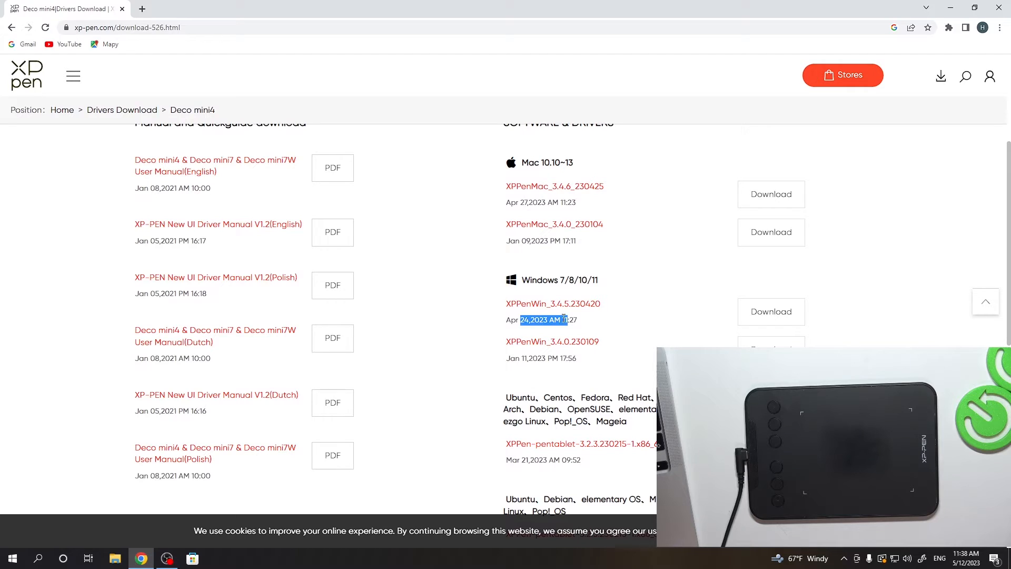
pyautogui.click(559, 332)
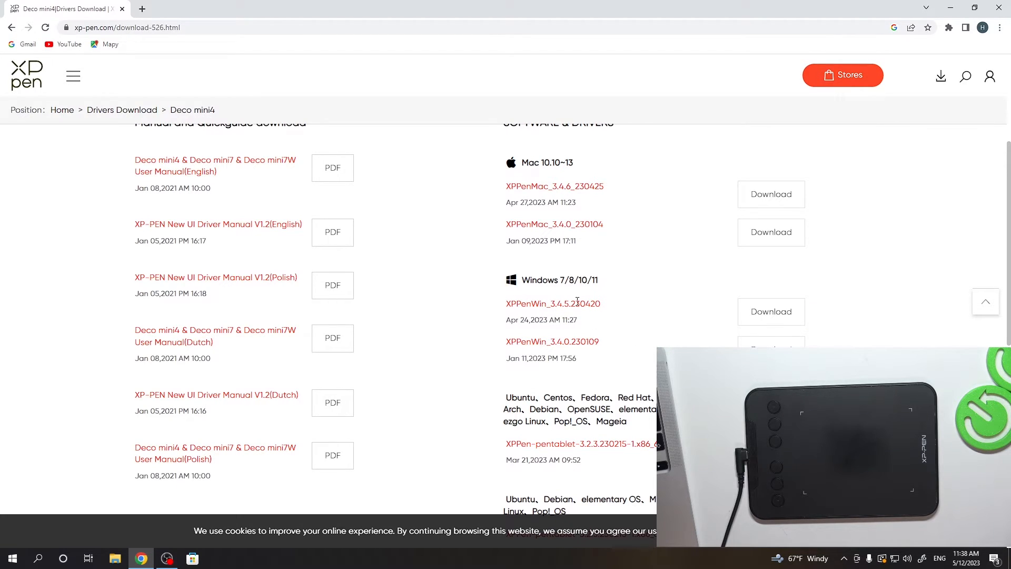
pyautogui.click(771, 312)
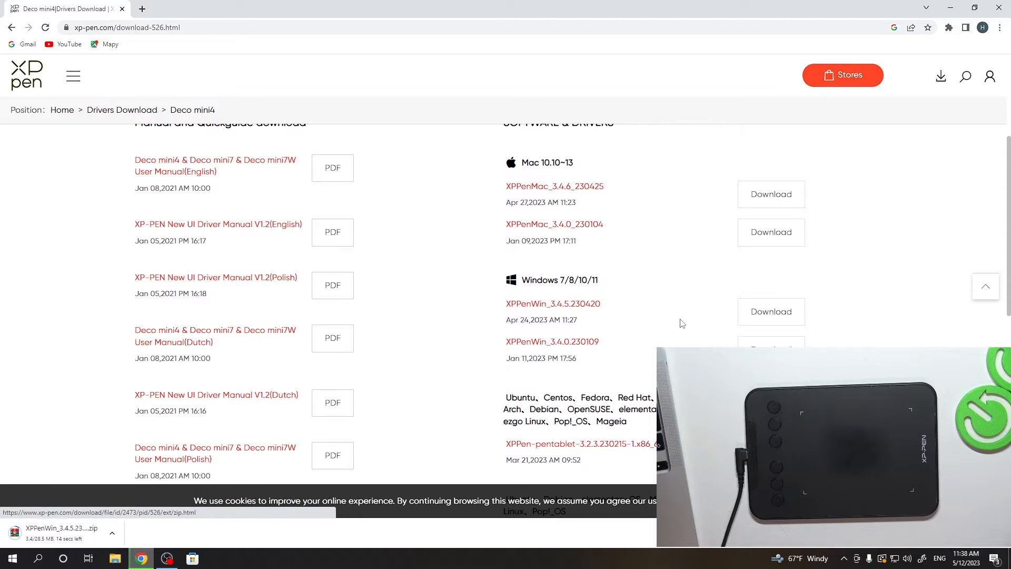
pyautogui.moveTo(156, 487)
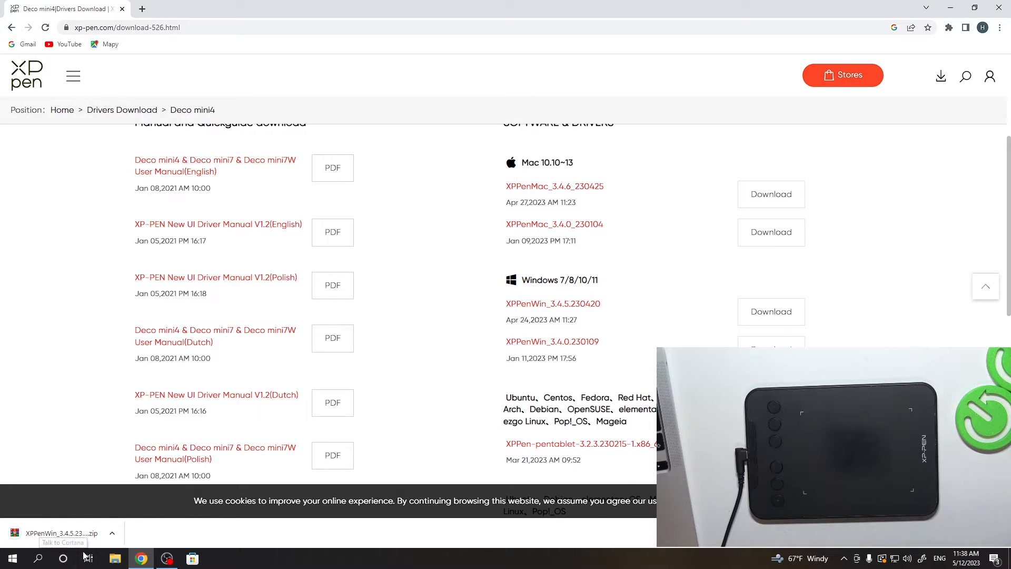
pyautogui.moveTo(63, 268)
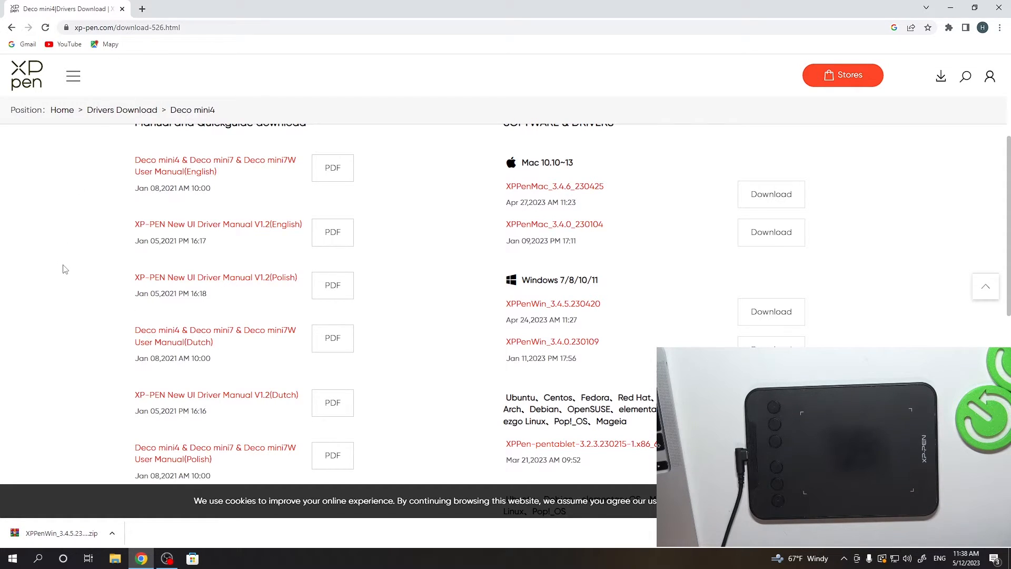
pyautogui.moveTo(59, 270)
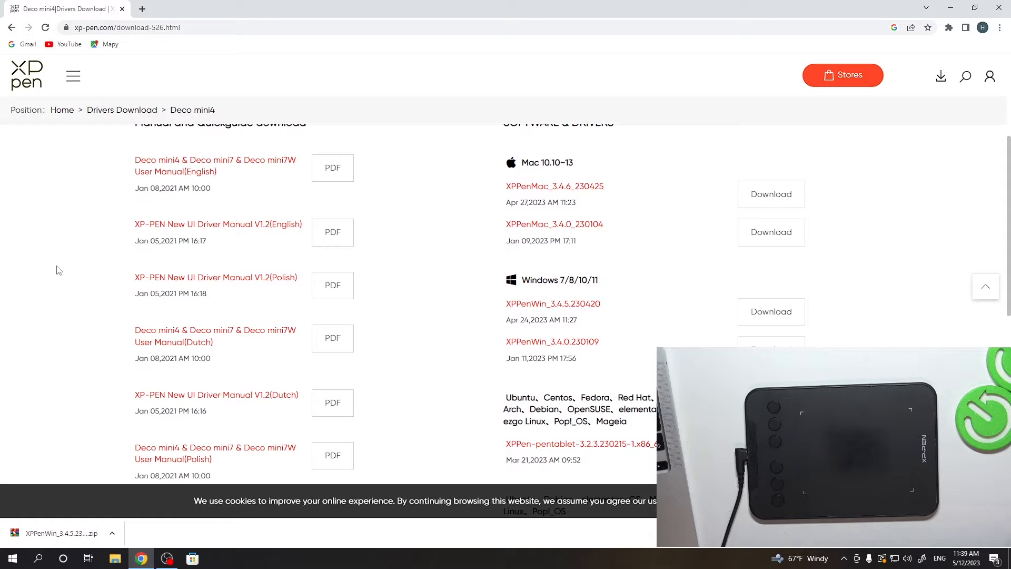
# - Extract the XPPenWin_3.4.5.230420 installer from the downloaded zip to the desktop and close WinRAR
pyautogui.click(62, 533)
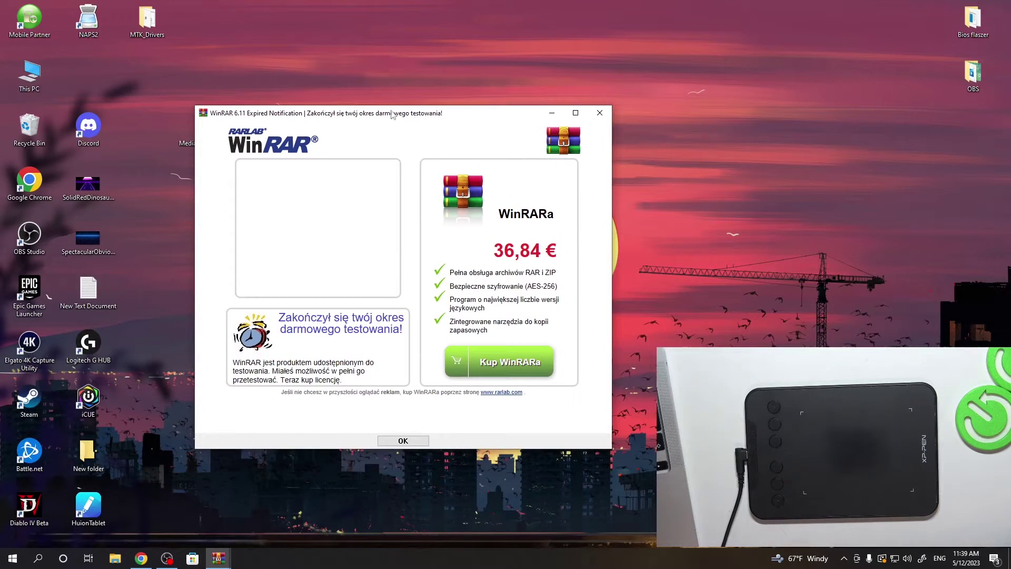
pyautogui.moveTo(451, 334)
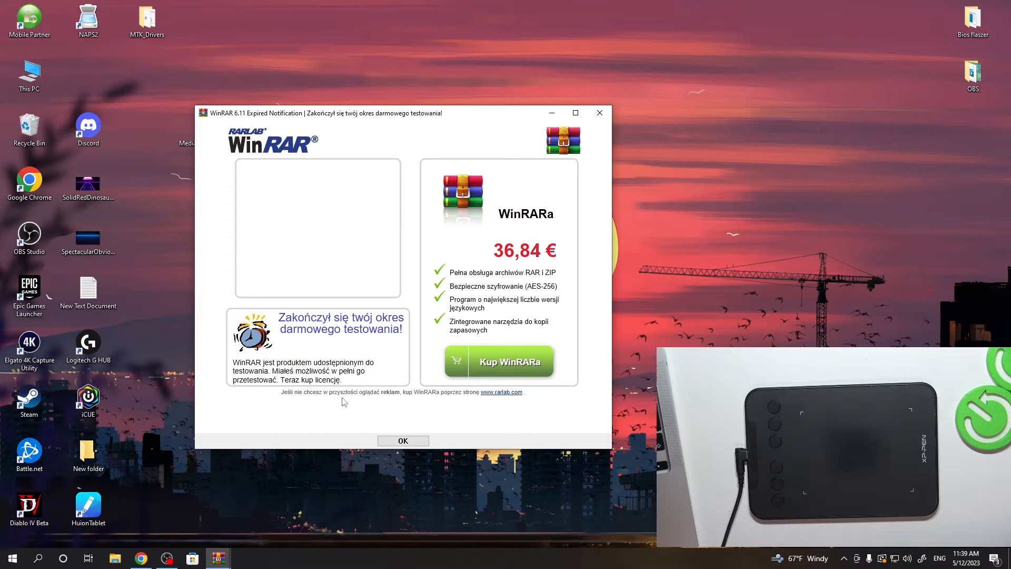
pyautogui.click(403, 441)
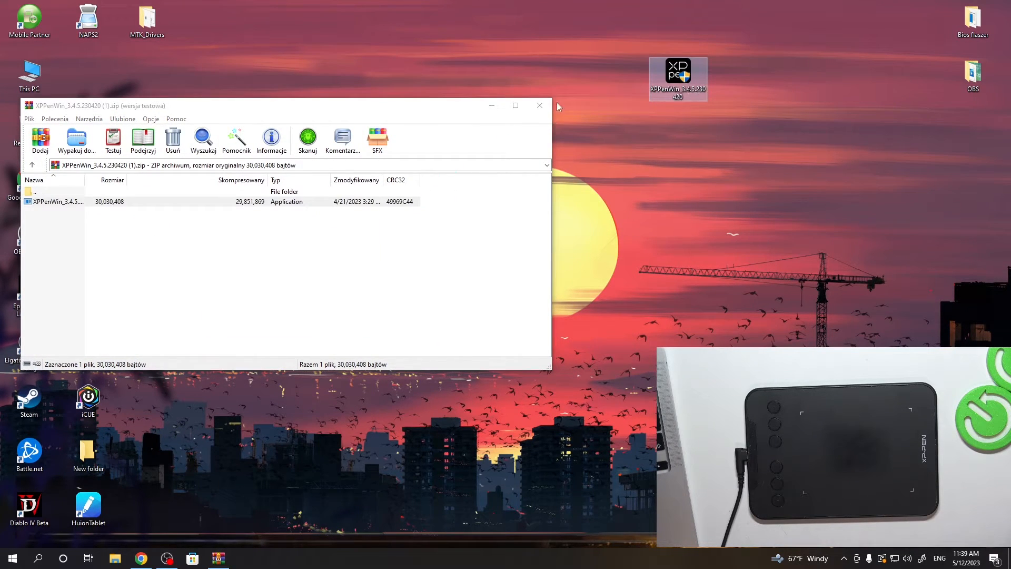
pyautogui.click(540, 106)
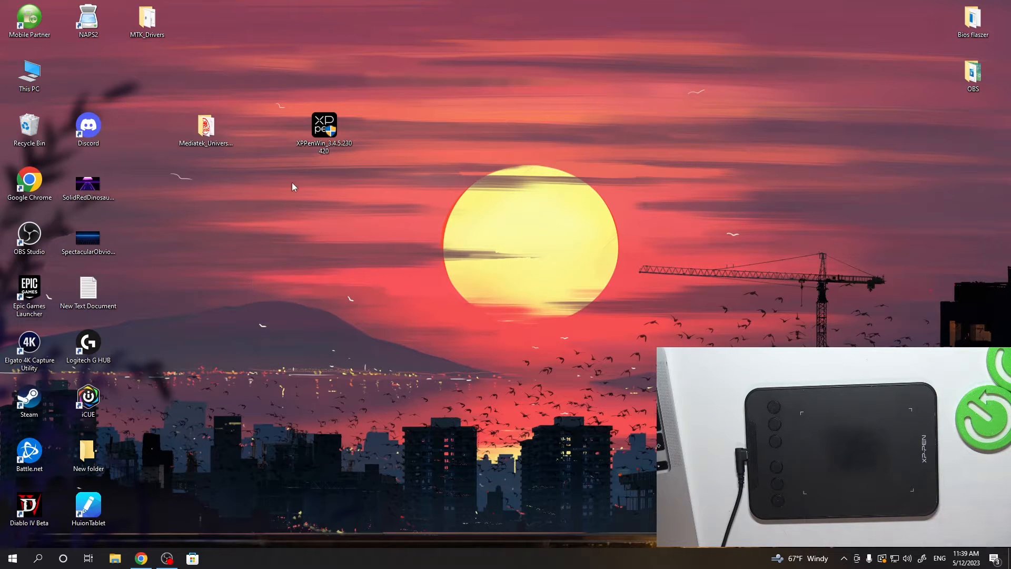
# - Reach Virus & threat protection through Settings > Update & Security > Windows Security
pyautogui.moveTo(323, 125); pyautogui.dragTo(501, 70)
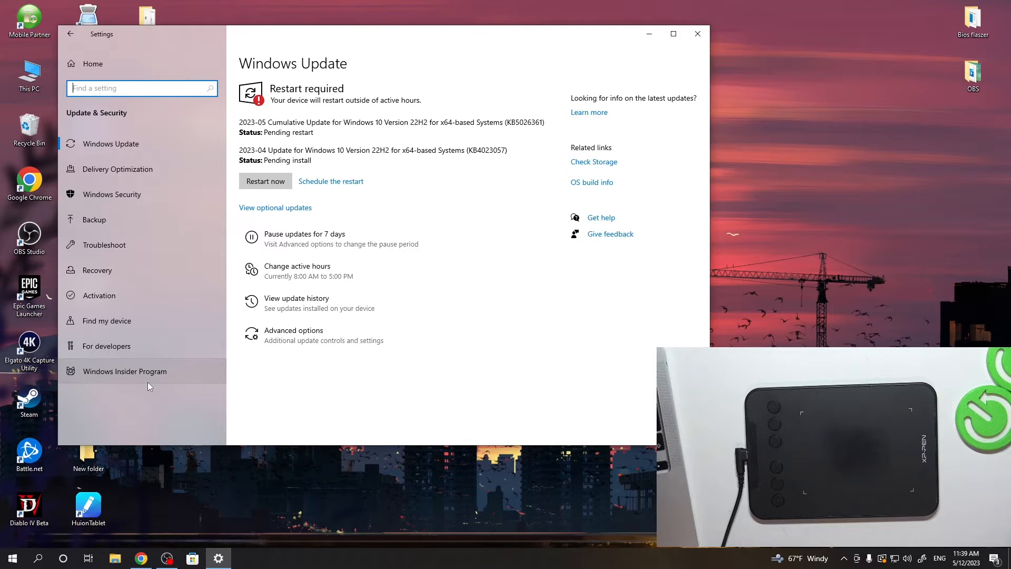
pyautogui.moveTo(105, 430)
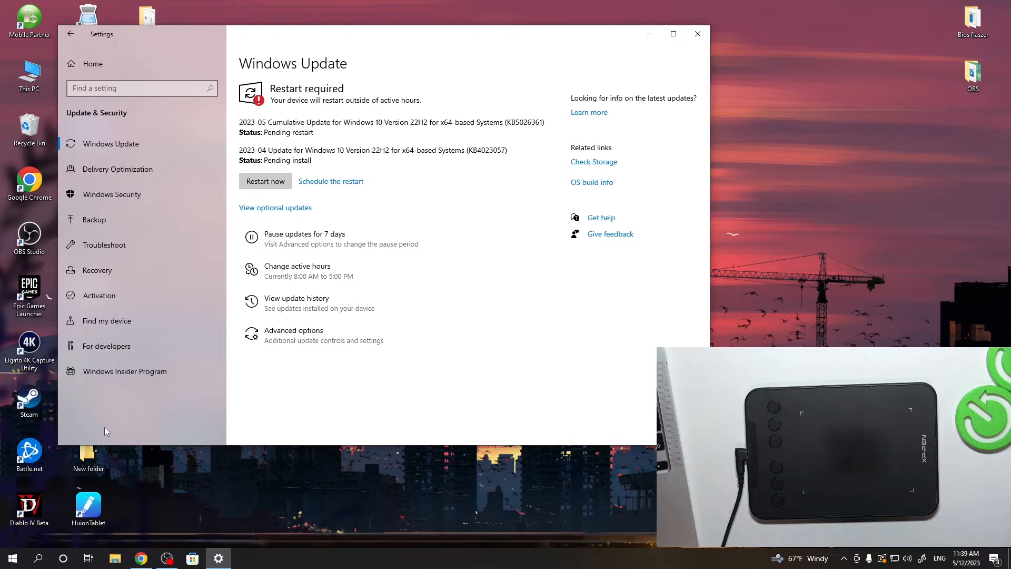
pyautogui.moveTo(128, 108)
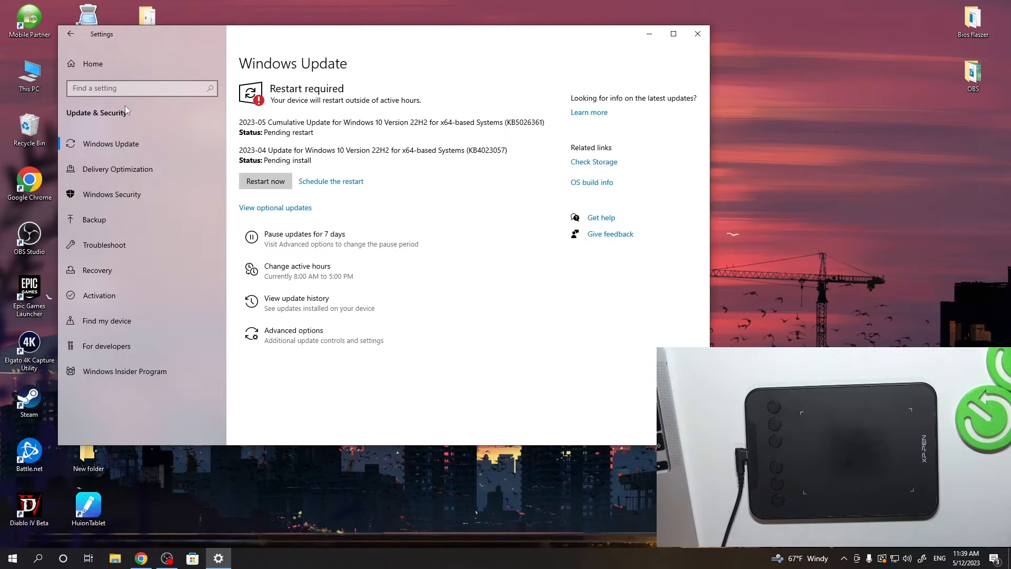
pyautogui.click(71, 34)
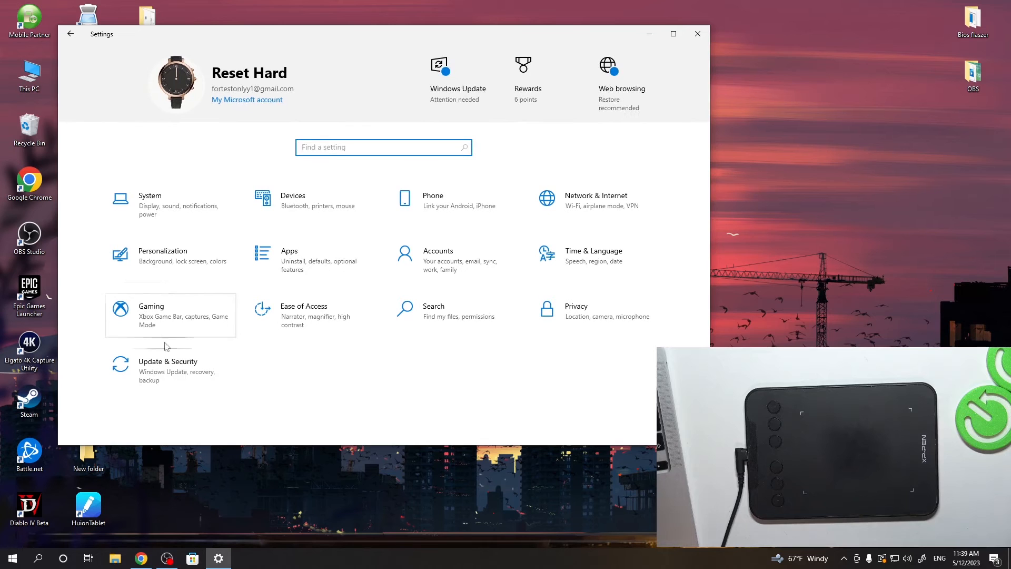
pyautogui.click(167, 368)
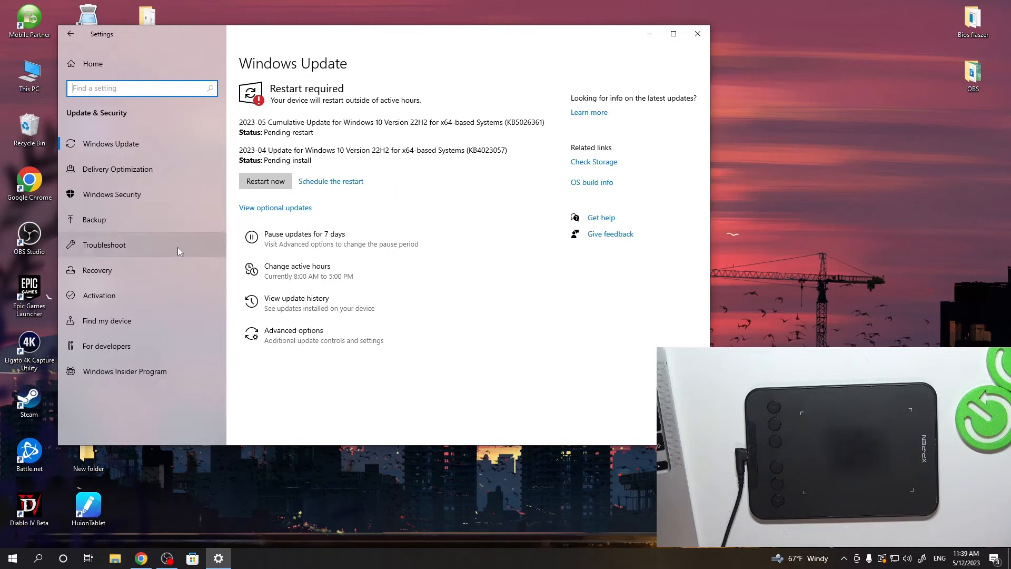
pyautogui.click(112, 194)
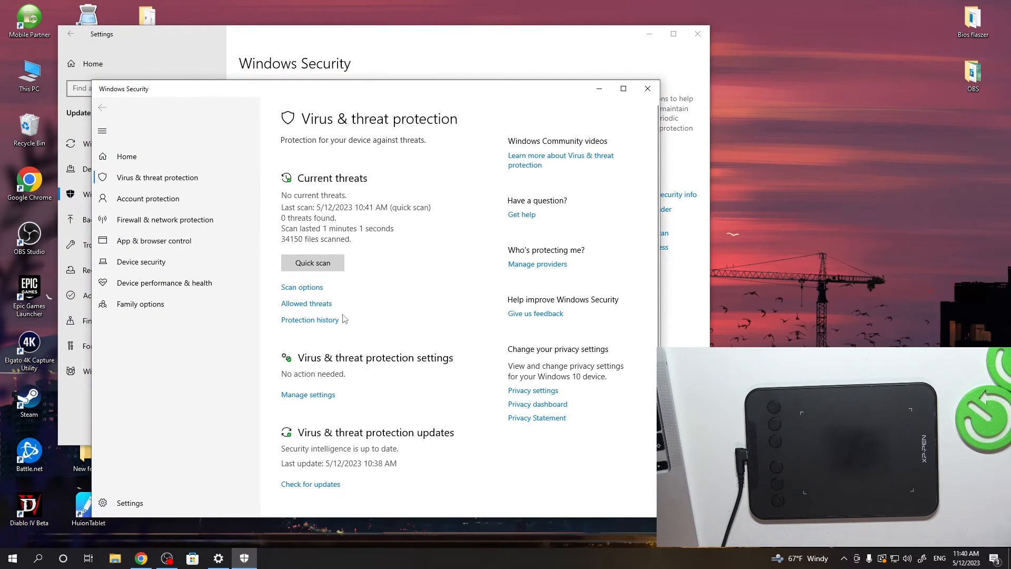
# - In Manage settings, turn Real-time and Tamper protection off
pyautogui.click(308, 393)
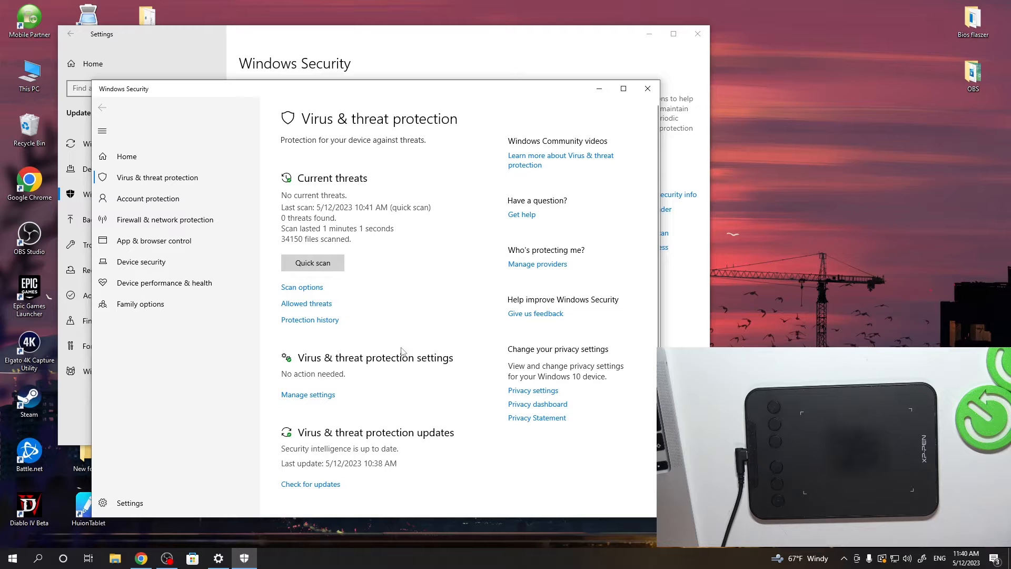
pyautogui.click(308, 394)
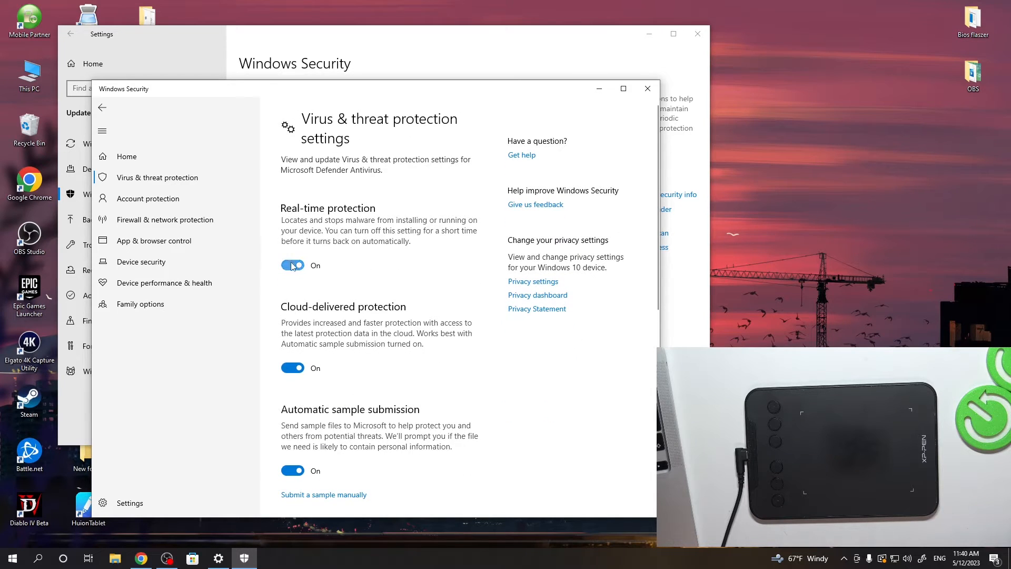
pyautogui.click(293, 266)
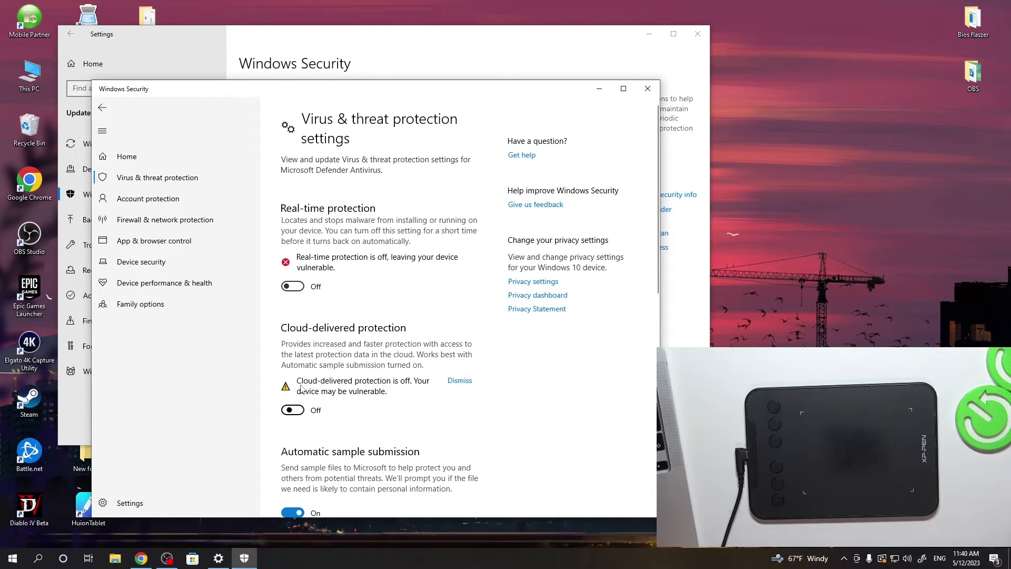
pyautogui.scroll(-3)
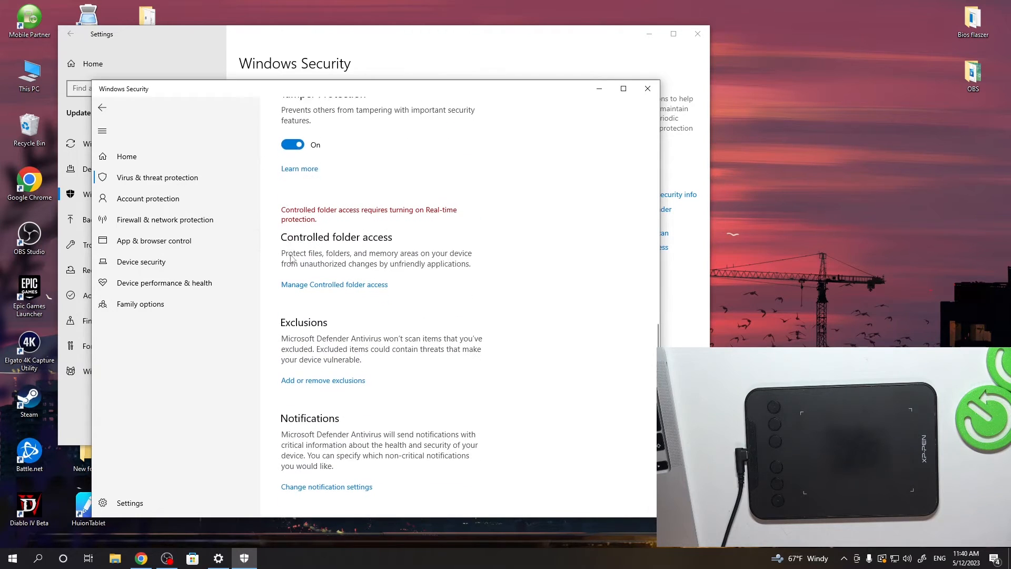
pyautogui.click(293, 145)
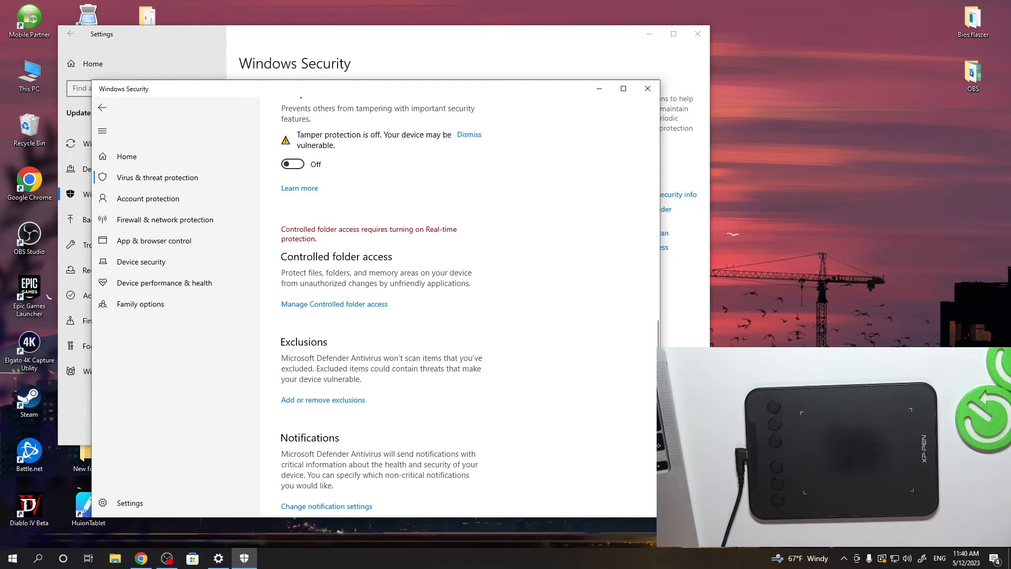
pyautogui.moveTo(4, 344)
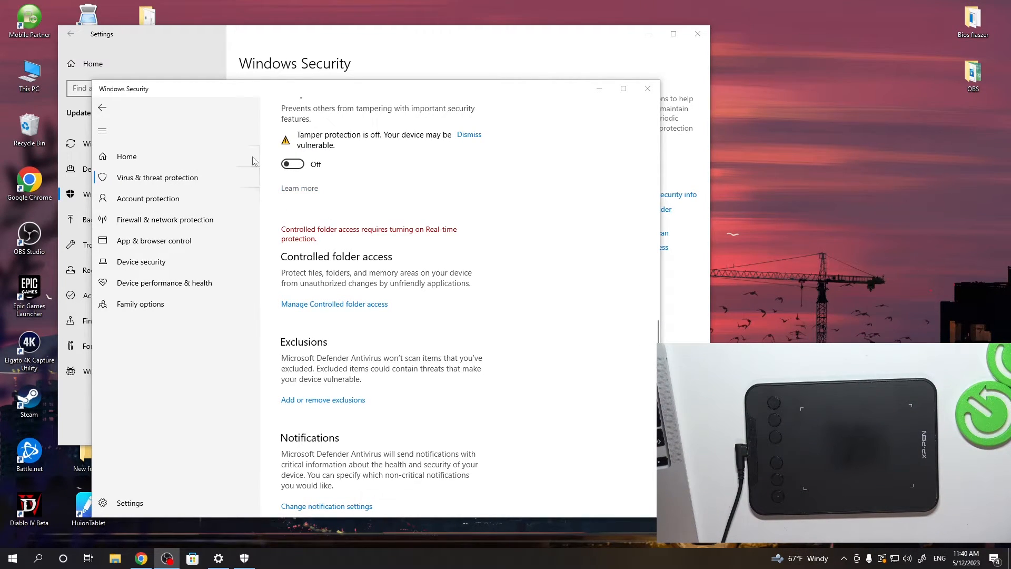
# - Close Windows Security and Settings, then launch the XPPenWin installer from the desktop
pyautogui.click(647, 89)
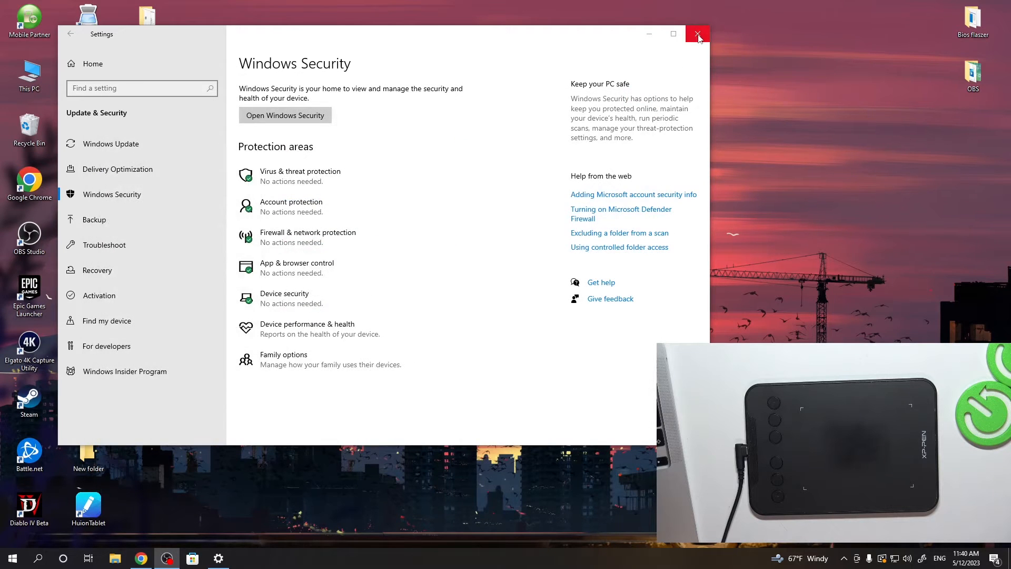
pyautogui.click(697, 33)
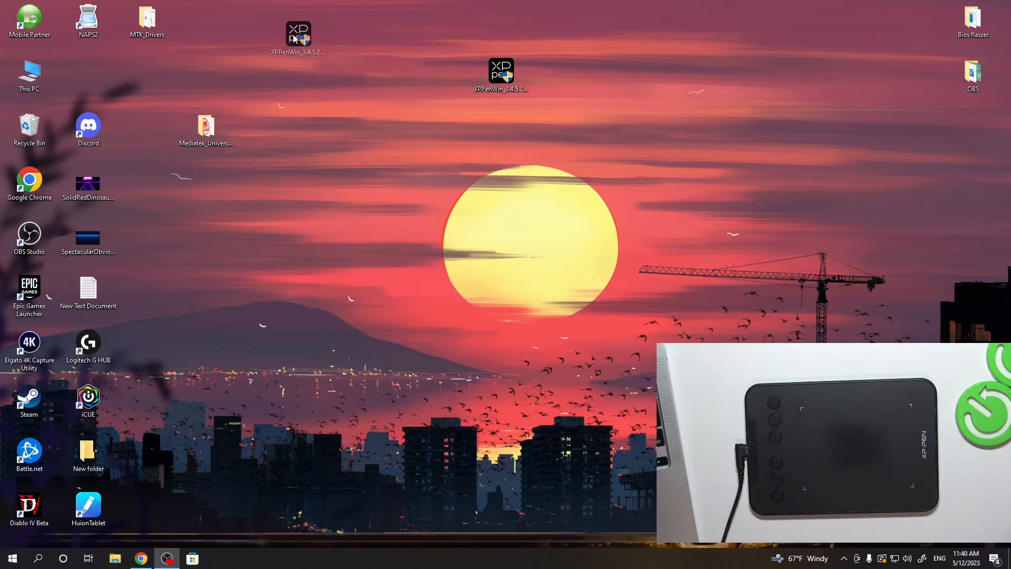
pyautogui.doubleClick(299, 32)
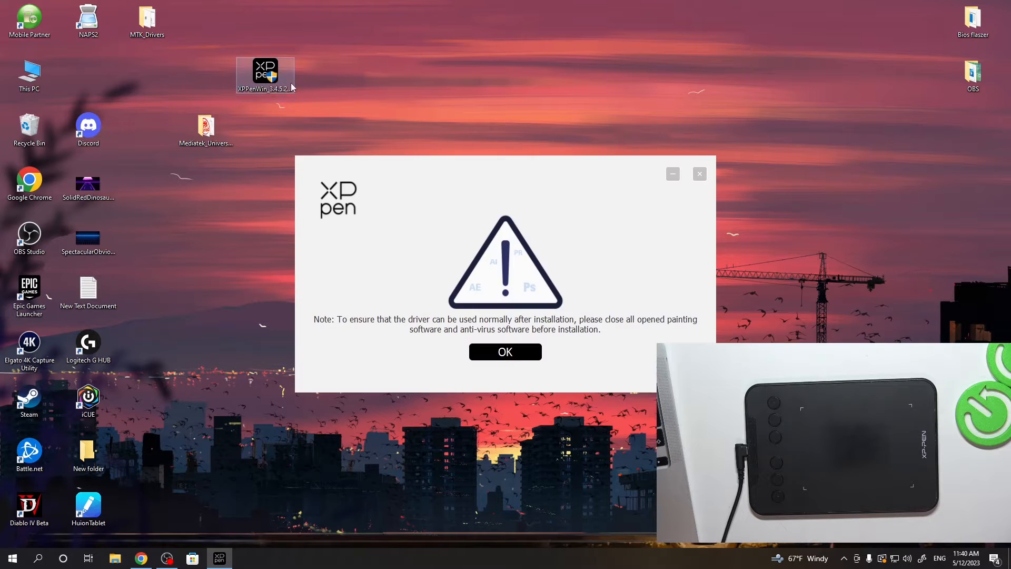
# - Move the installer aside and acknowledge the note about closing painting and antivirus software
pyautogui.moveTo(505, 164); pyautogui.dragTo(252, 29)
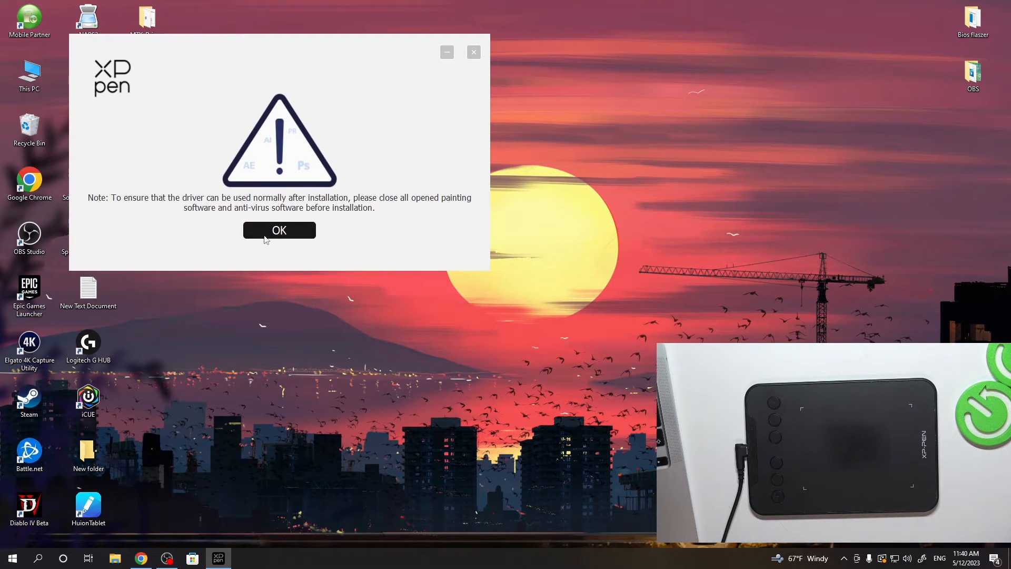
pyautogui.click(279, 230)
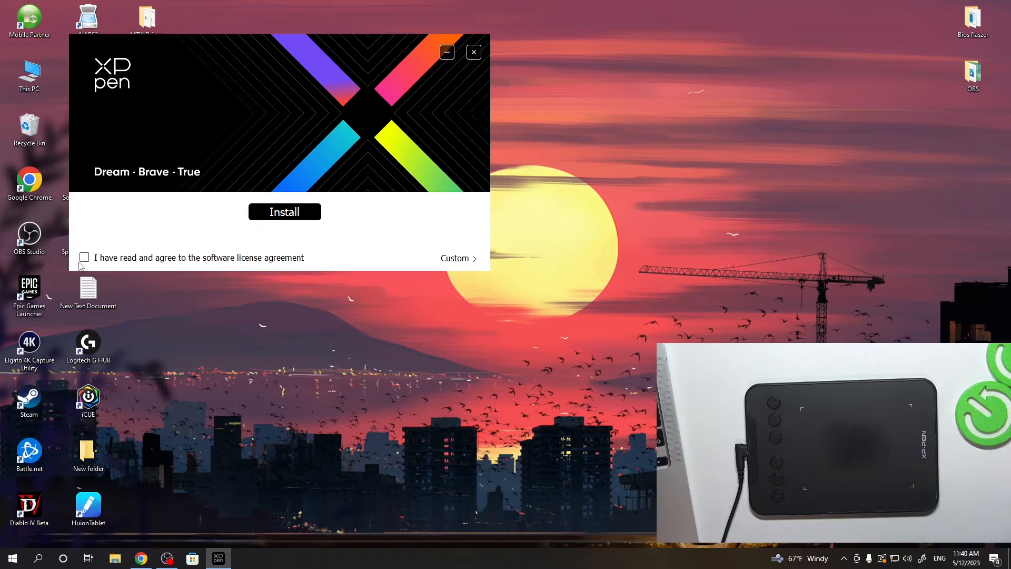
# - Agree to the license, install the driver and choose Restart later
pyautogui.click(84, 257)
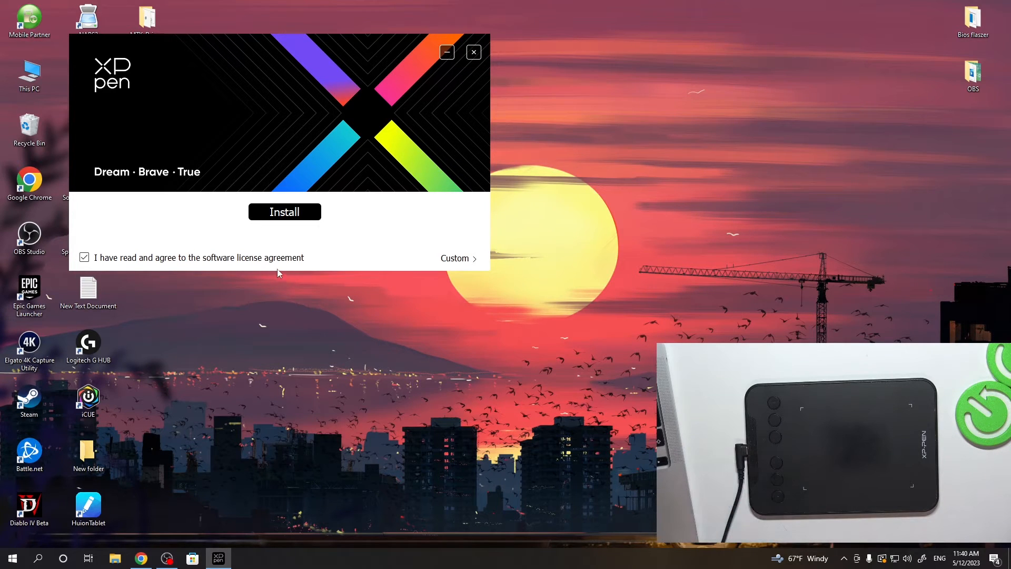
pyautogui.click(284, 211)
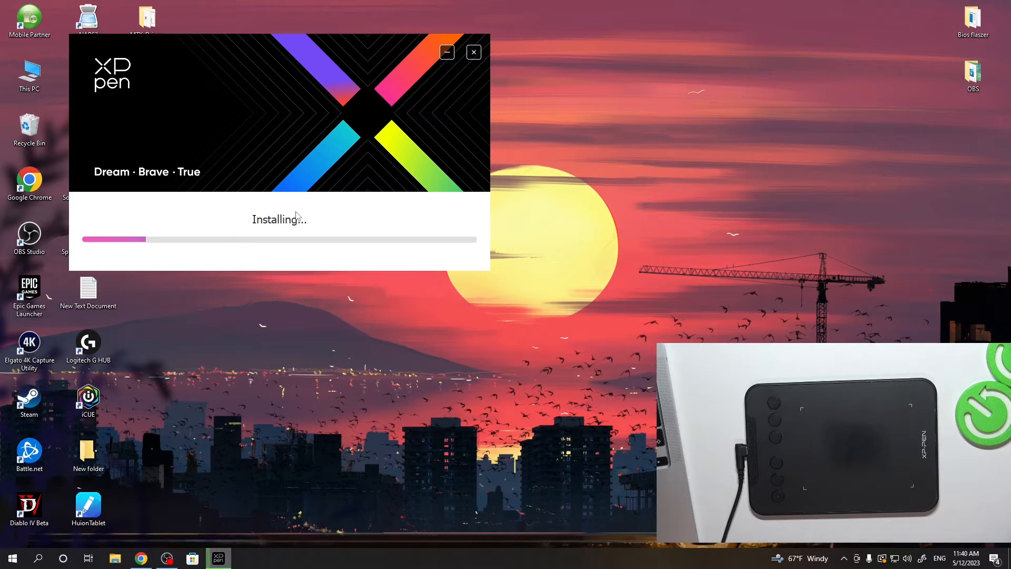
pyautogui.moveTo(335, 203)
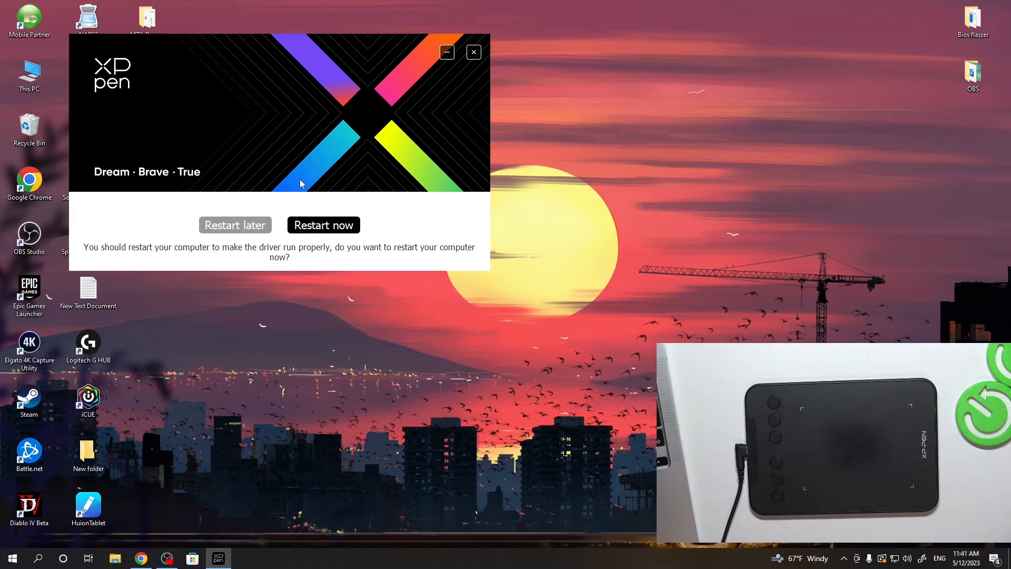
pyautogui.moveTo(190, 215)
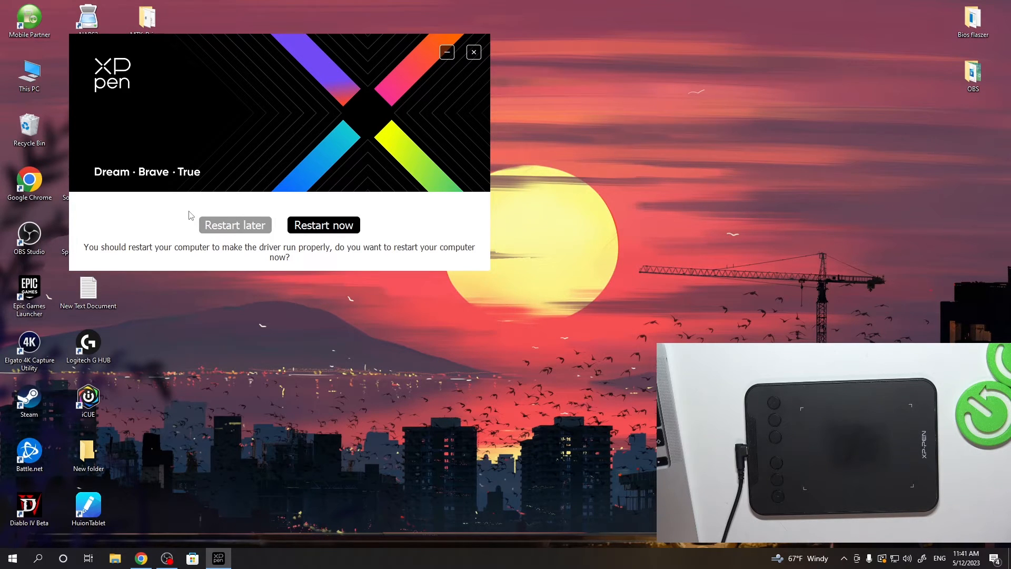
pyautogui.moveTo(220, 245)
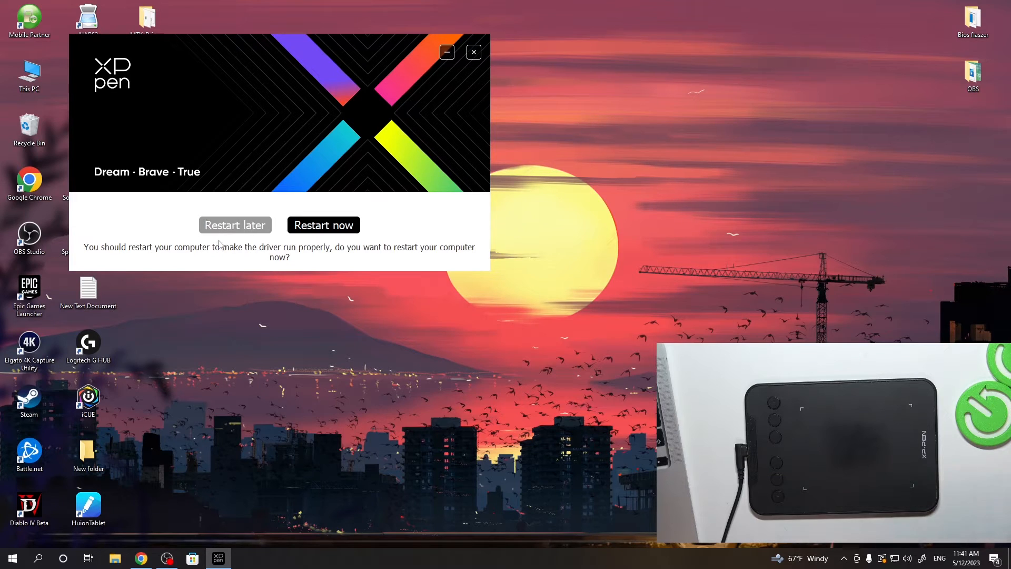
pyautogui.click(235, 224)
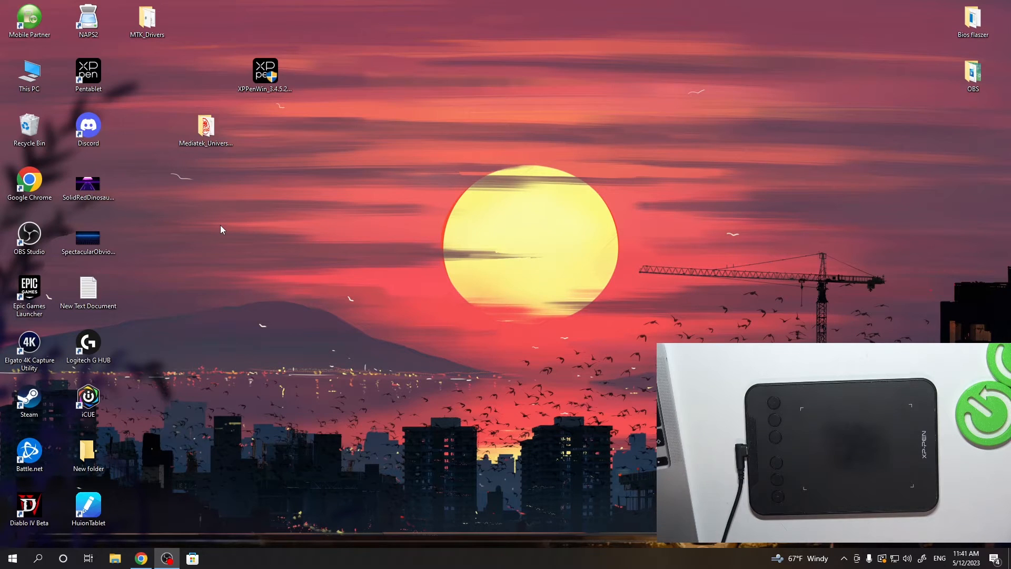
# - Select the new Pentablet shortcut on the desktop
pyautogui.click(88, 70)
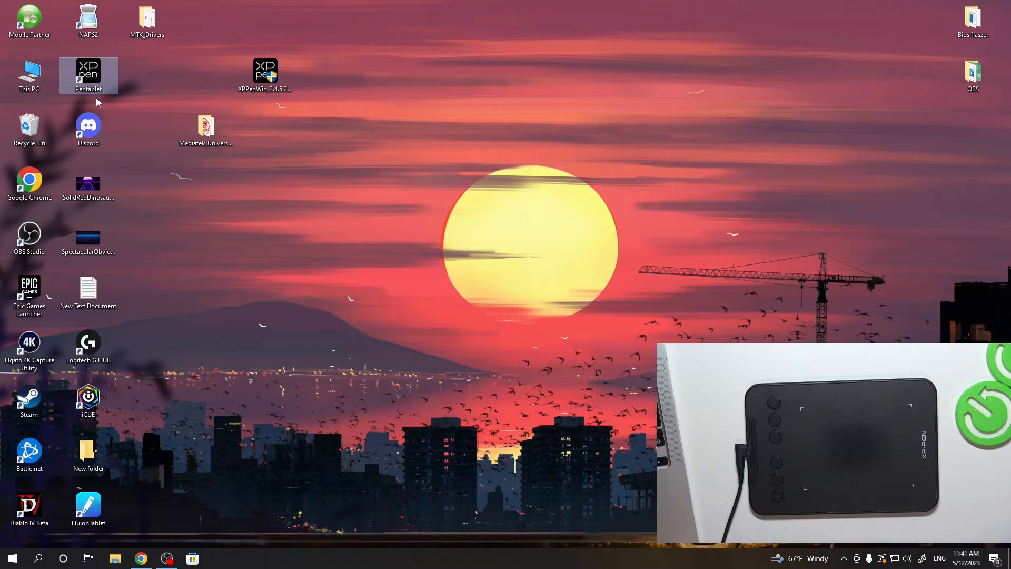
pyautogui.moveTo(87, 141)
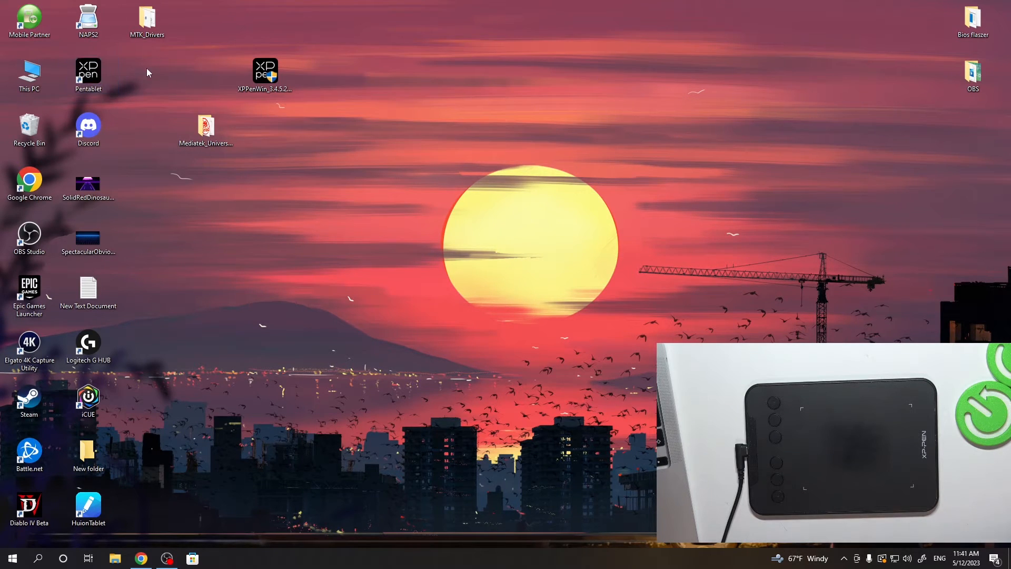
pyautogui.moveTo(206, 113)
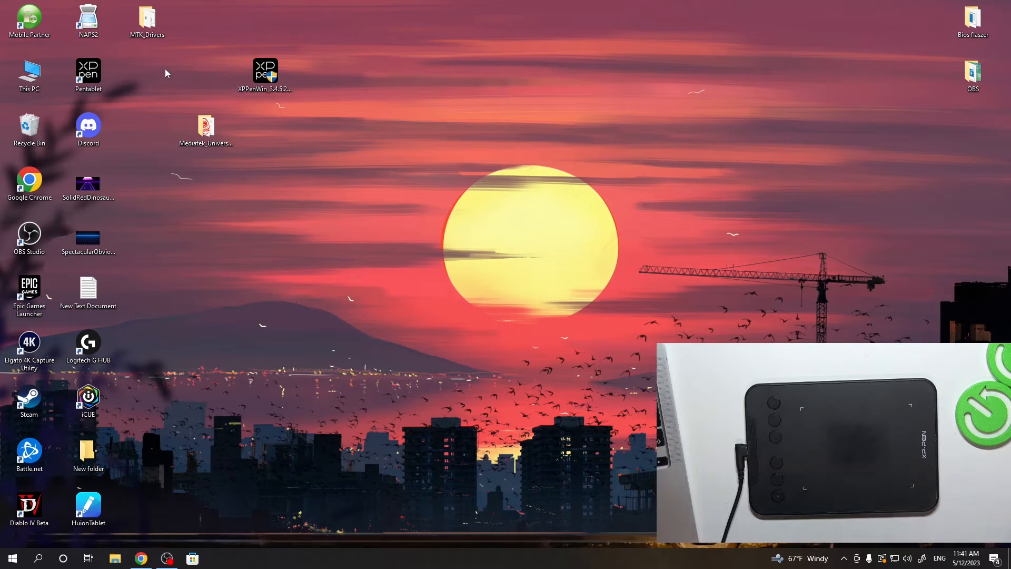
pyautogui.click(89, 69)
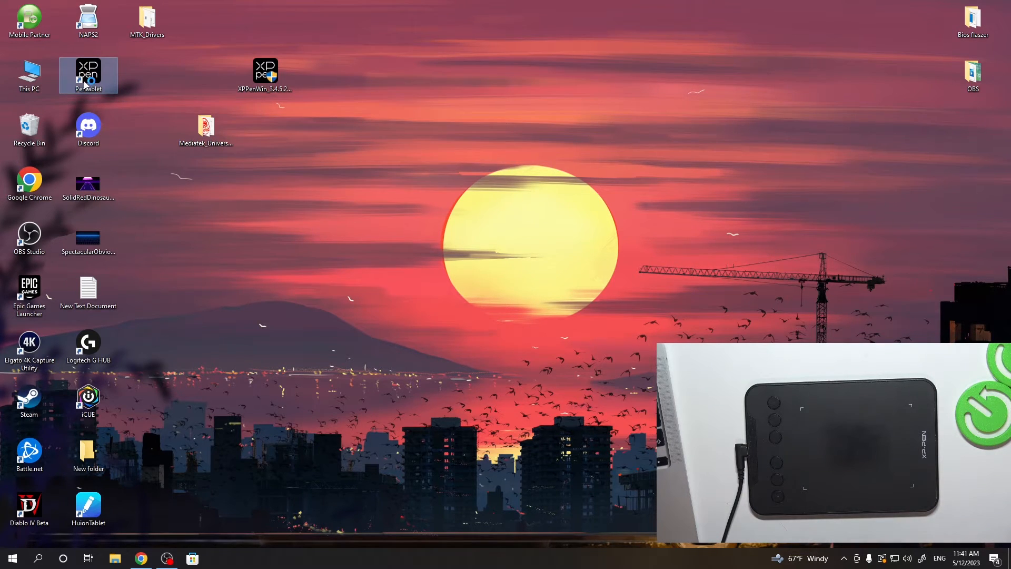
# - Launch Pentablet, showing the Deco mini4 Work area page, and move its window up
pyautogui.doubleClick(89, 74)
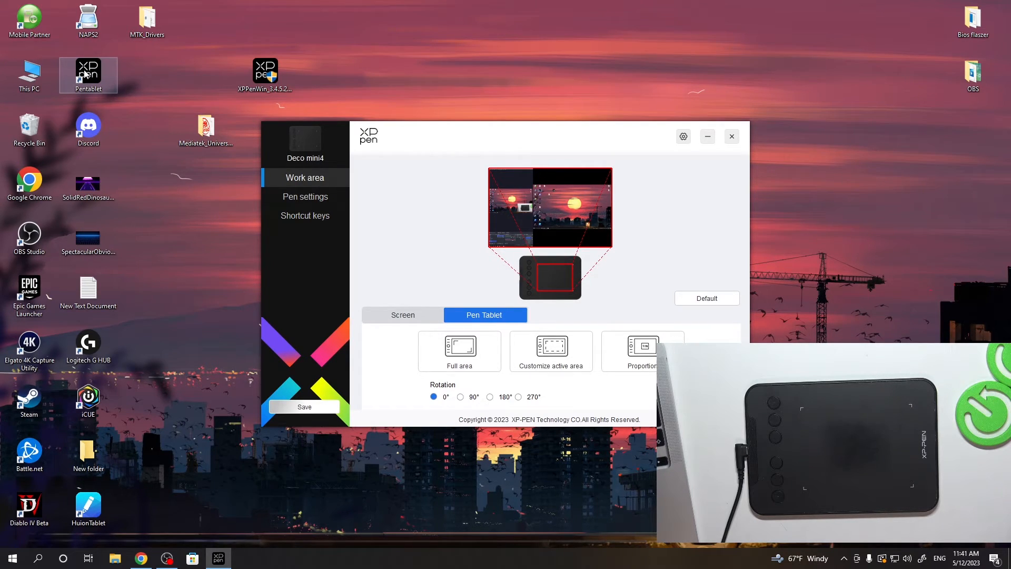
pyautogui.moveTo(491, 156)
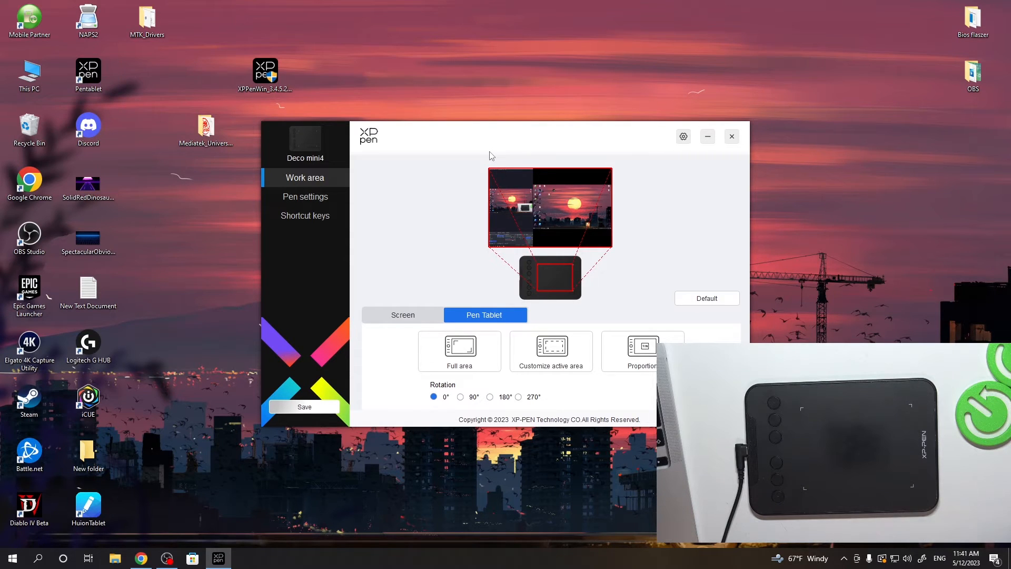
pyautogui.moveTo(490, 136); pyautogui.dragTo(240, 61)
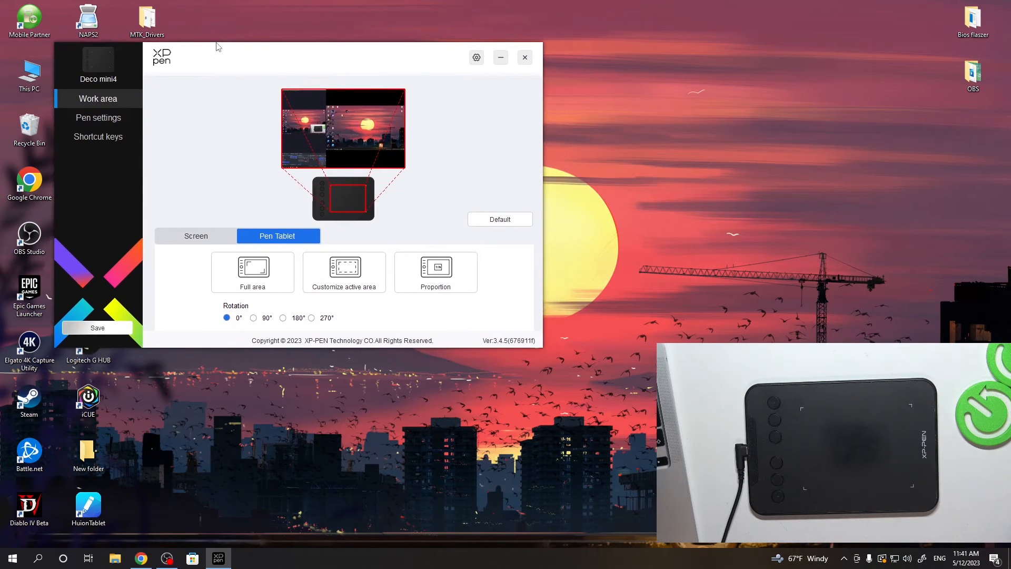
# - In Pen settings, test pressure and enable Mouse mode, which turns Windows Ink off
pyautogui.click(98, 118)
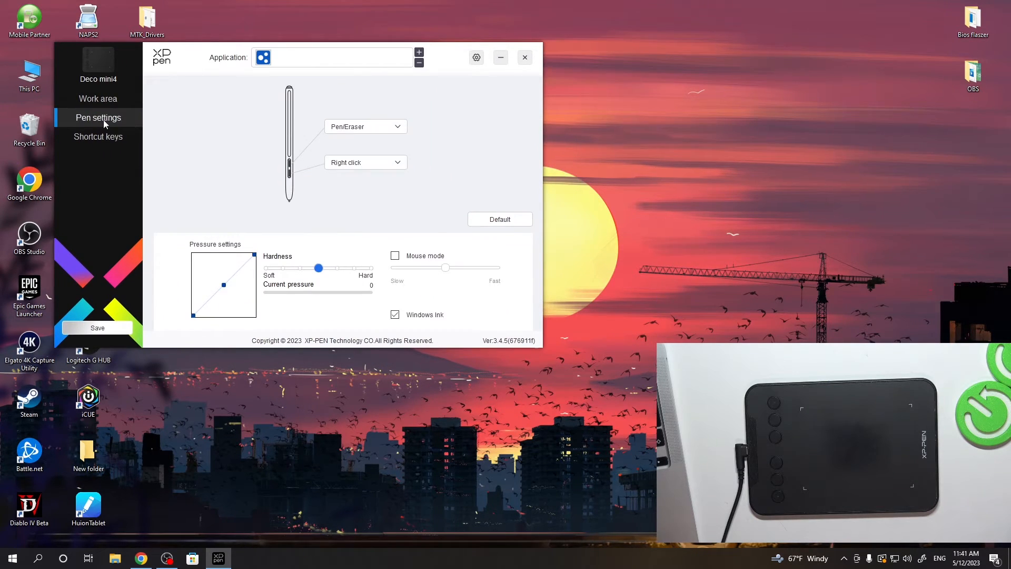
pyautogui.moveTo(105, 124)
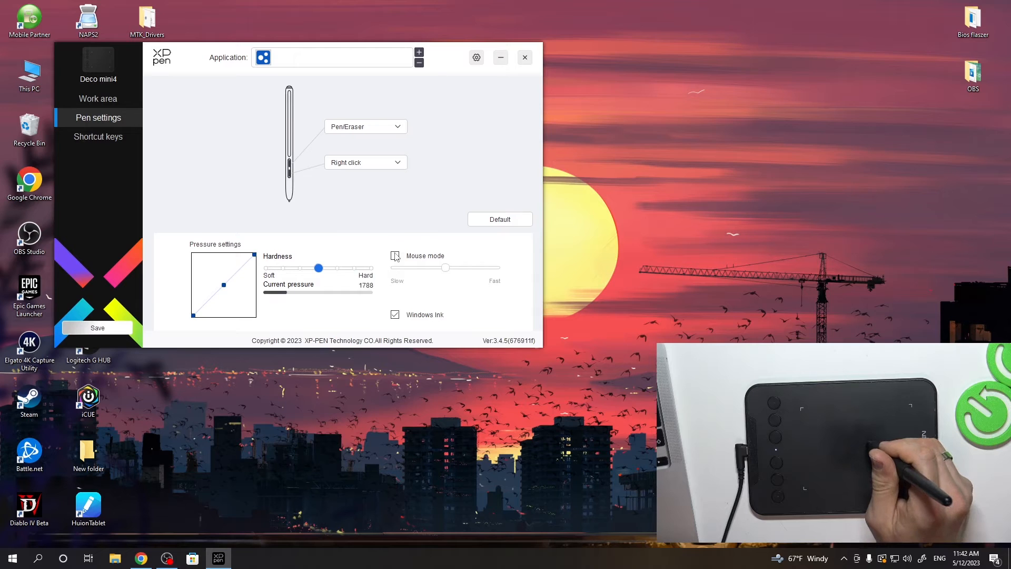
pyautogui.click(395, 255)
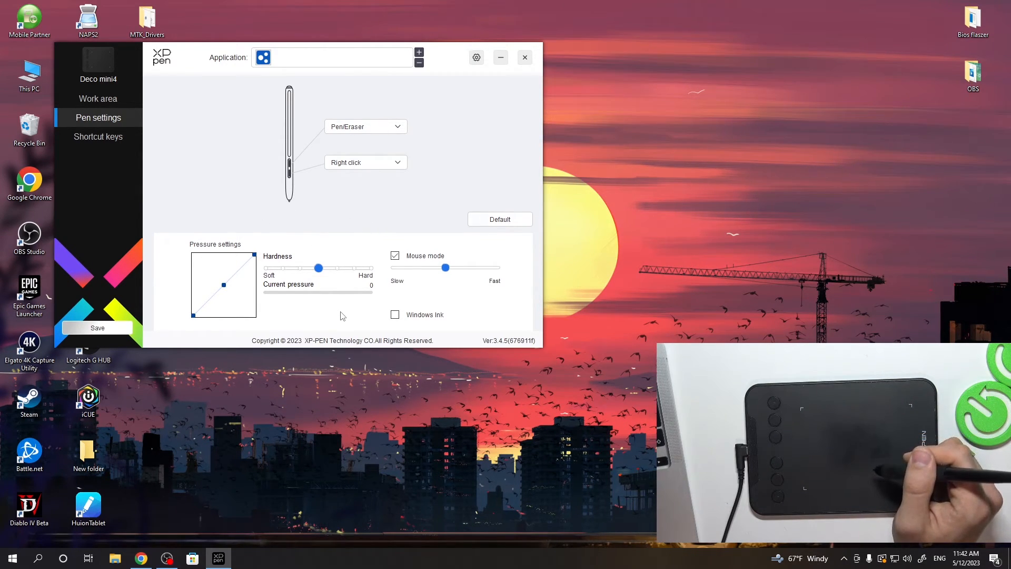
pyautogui.click(395, 255)
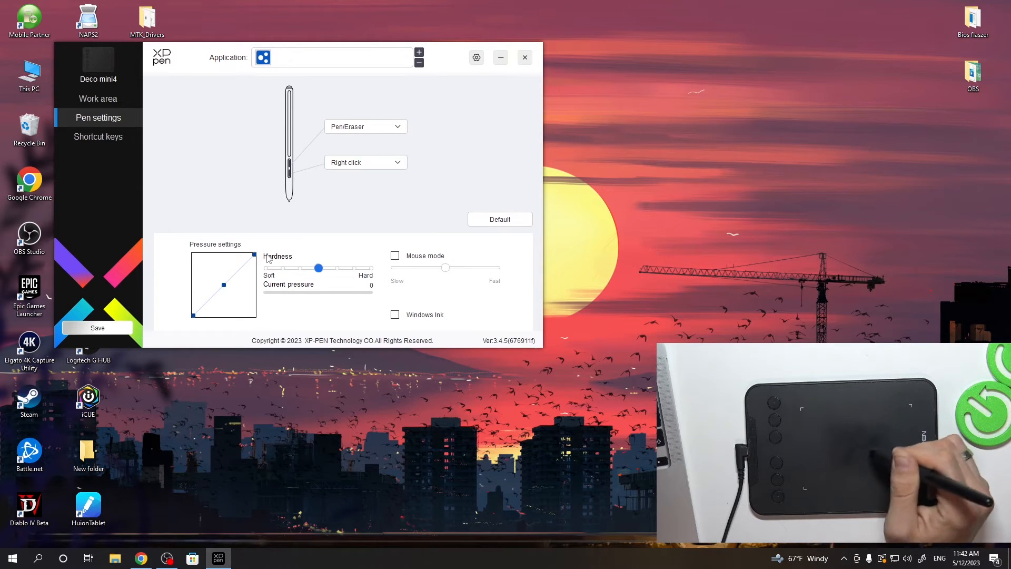
pyautogui.moveTo(670, 237)
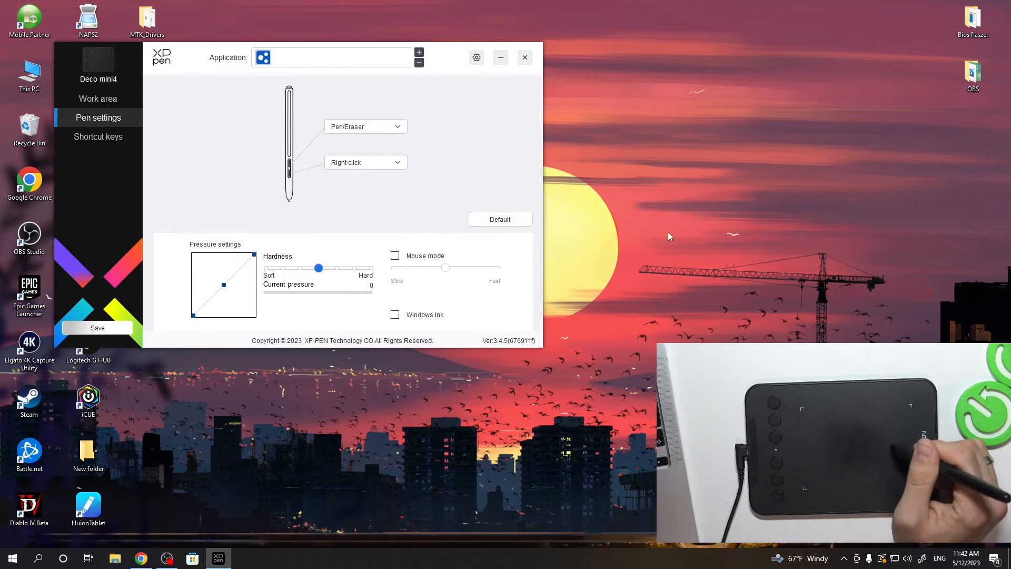
pyautogui.moveTo(416, 267)
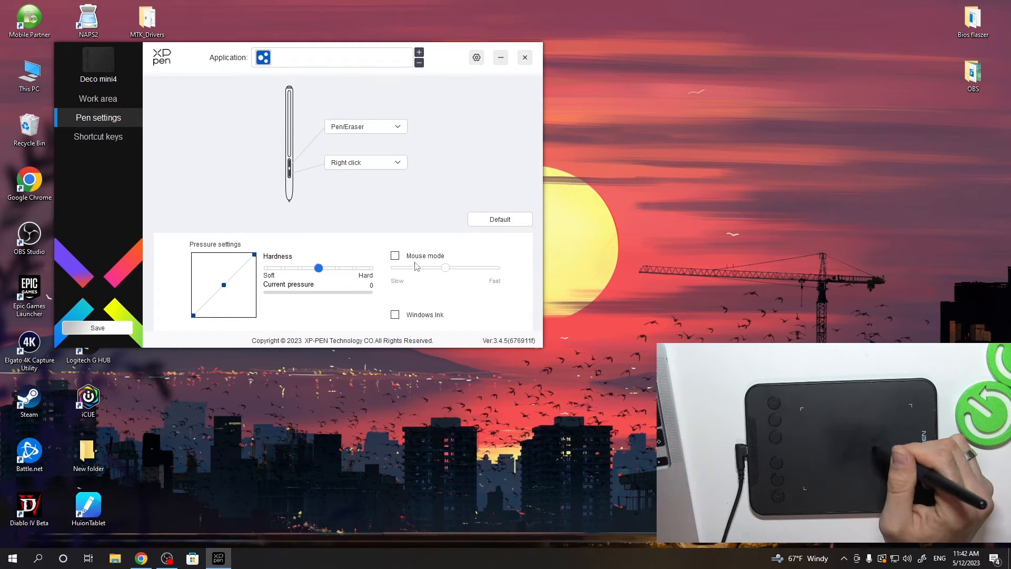
pyautogui.click(395, 255)
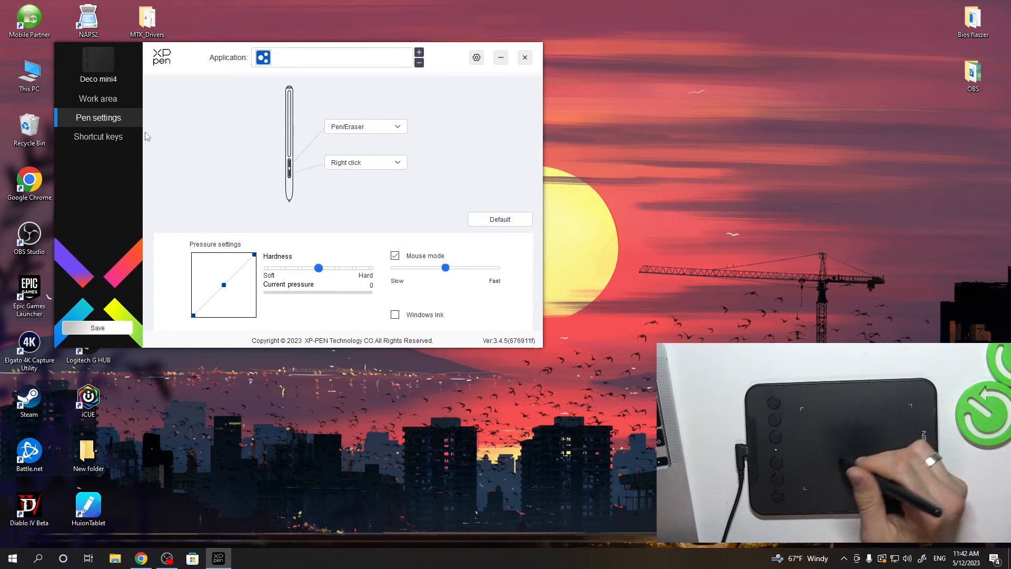
# - View the Deco mini4 shortcut keys: K1–K4 assigned to B, E, Ctrl+Z and Ctrl++
pyautogui.click(98, 136)
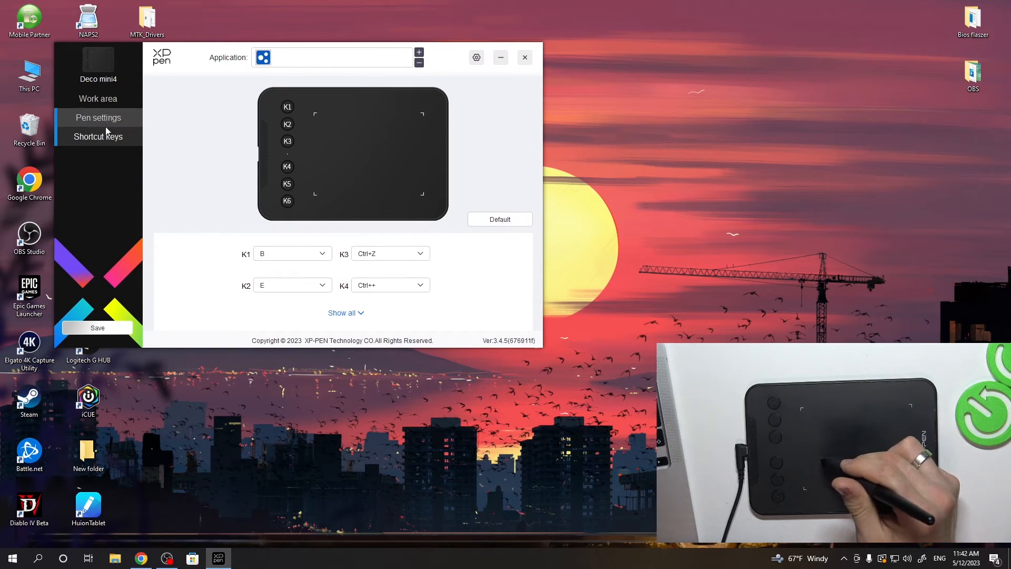
pyautogui.click(98, 136)
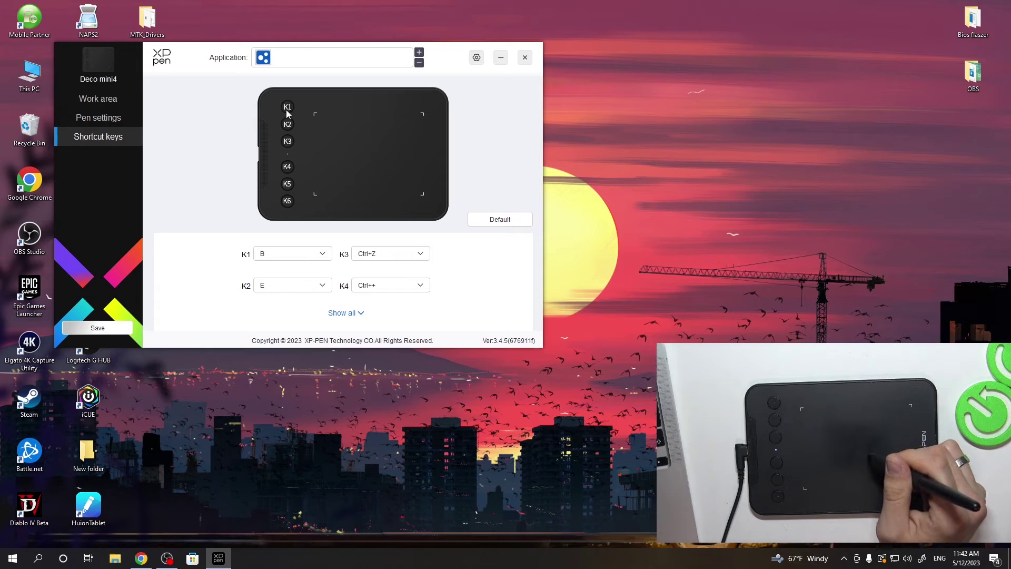
pyautogui.moveTo(291, 118)
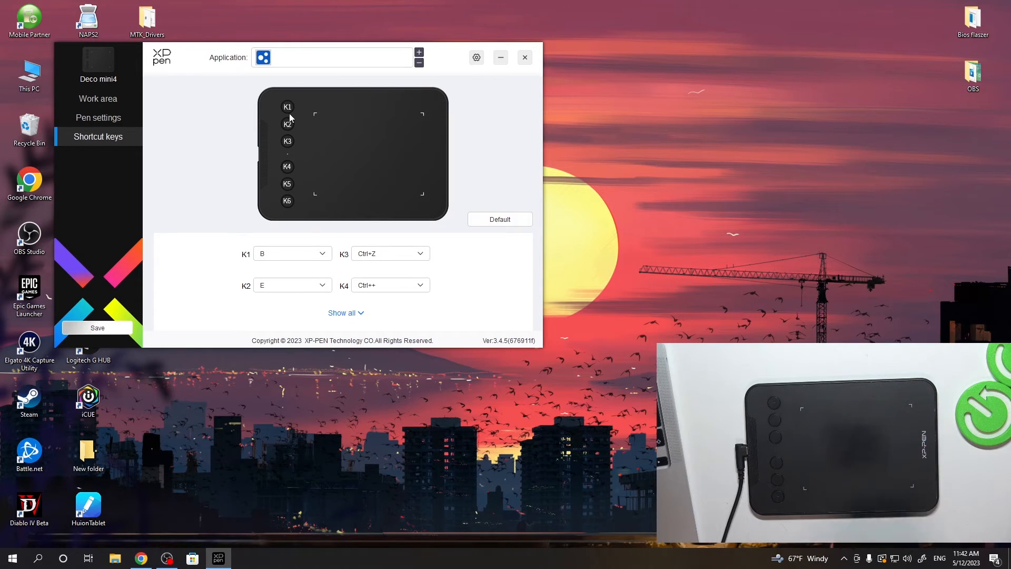
pyautogui.moveTo(253, 250)
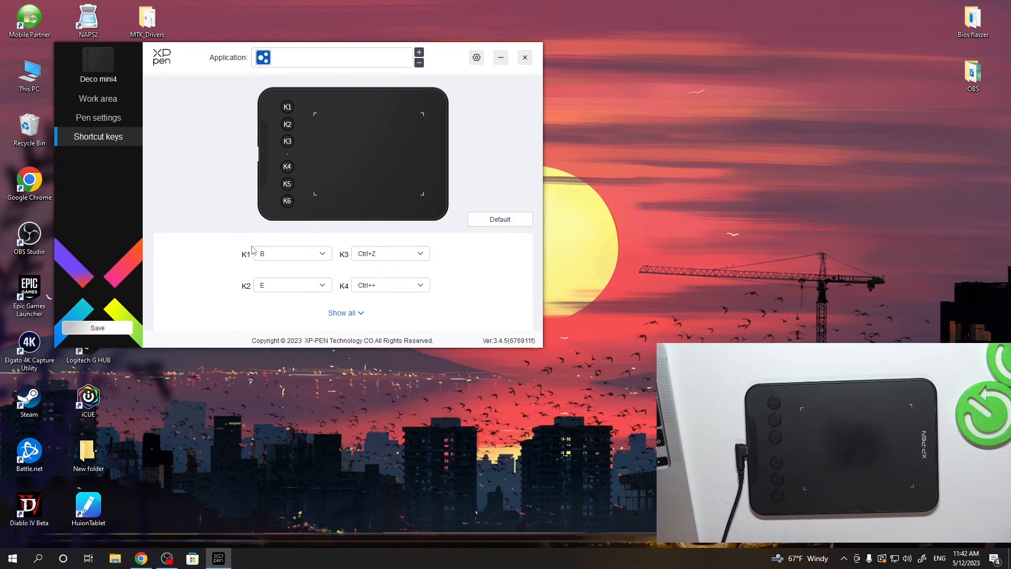
pyautogui.moveTo(396, 259)
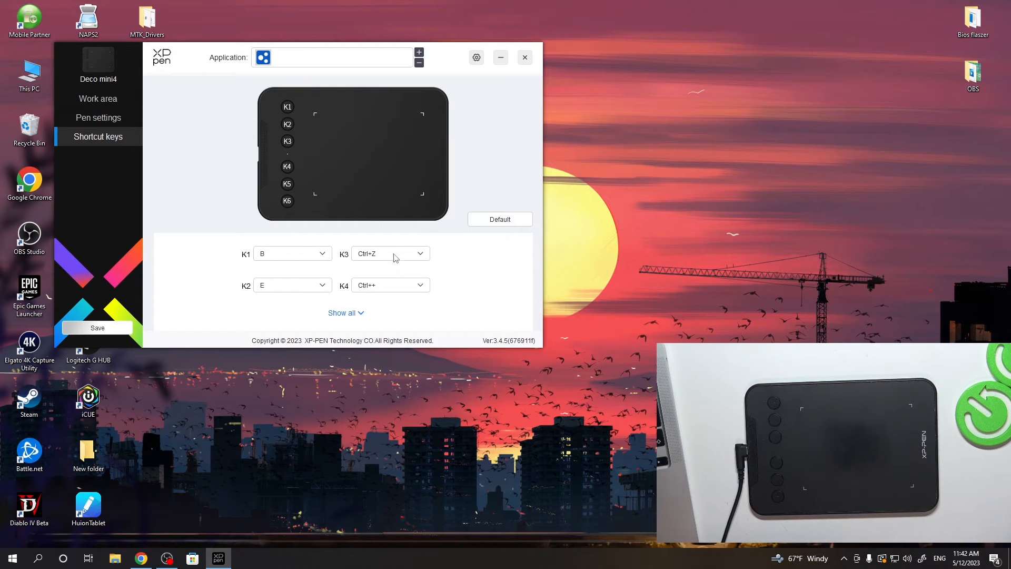
pyautogui.click(293, 253)
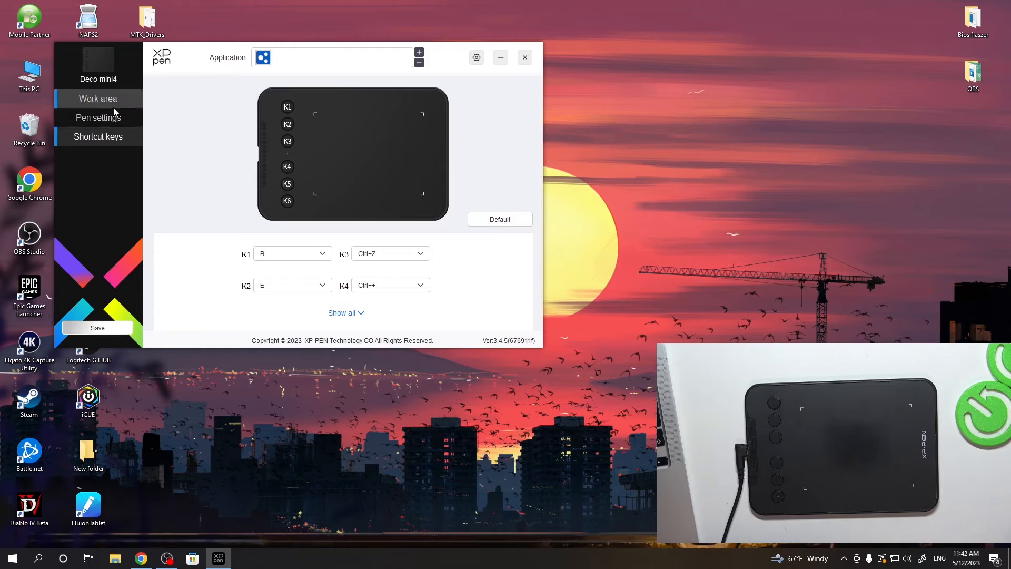
# - Try the Hardness slider at fully Soft and fully Hard, then restore the middle setting
pyautogui.click(98, 118)
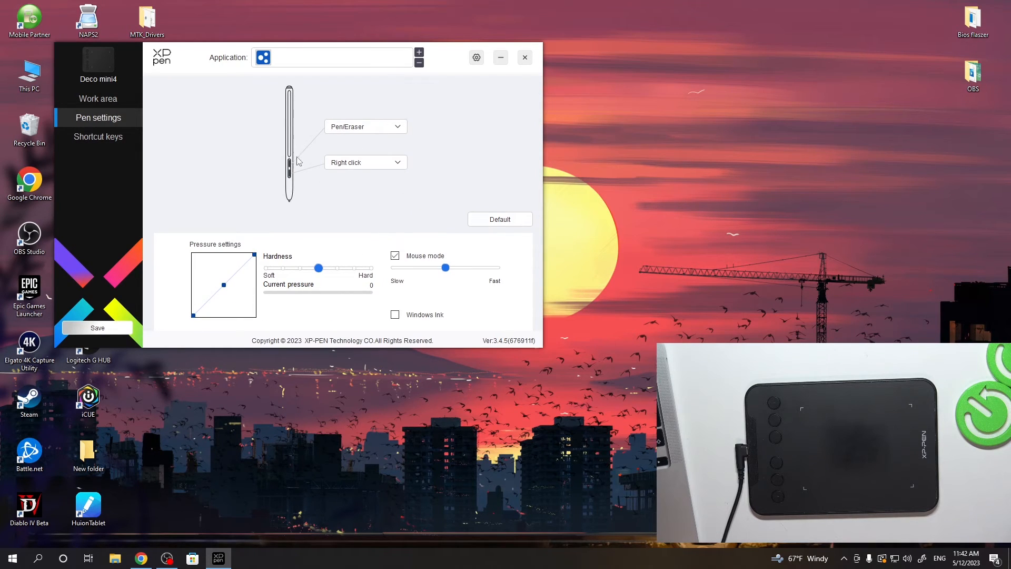
pyautogui.moveTo(326, 271)
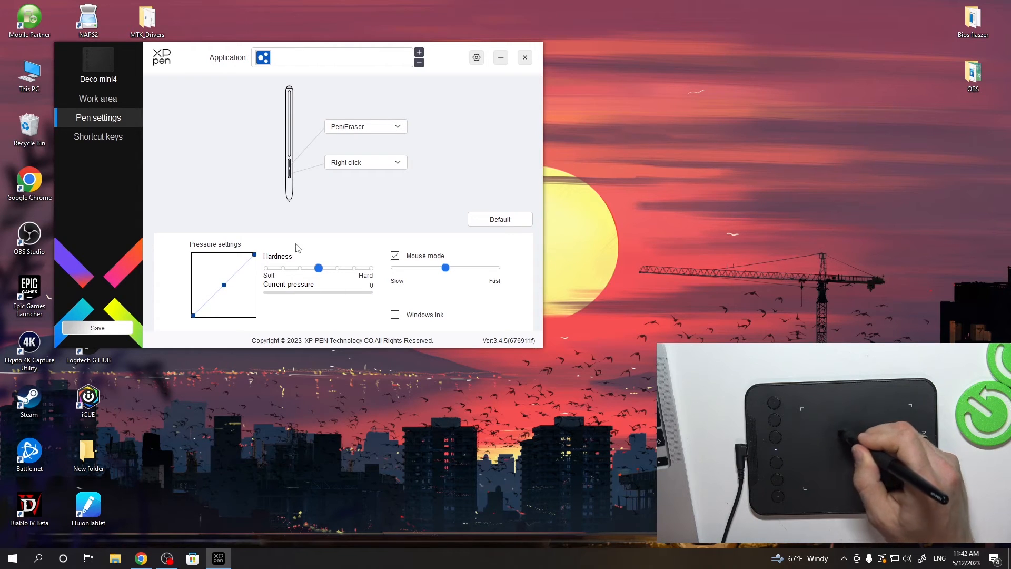
pyautogui.moveTo(222, 284); pyautogui.dragTo(209, 277)
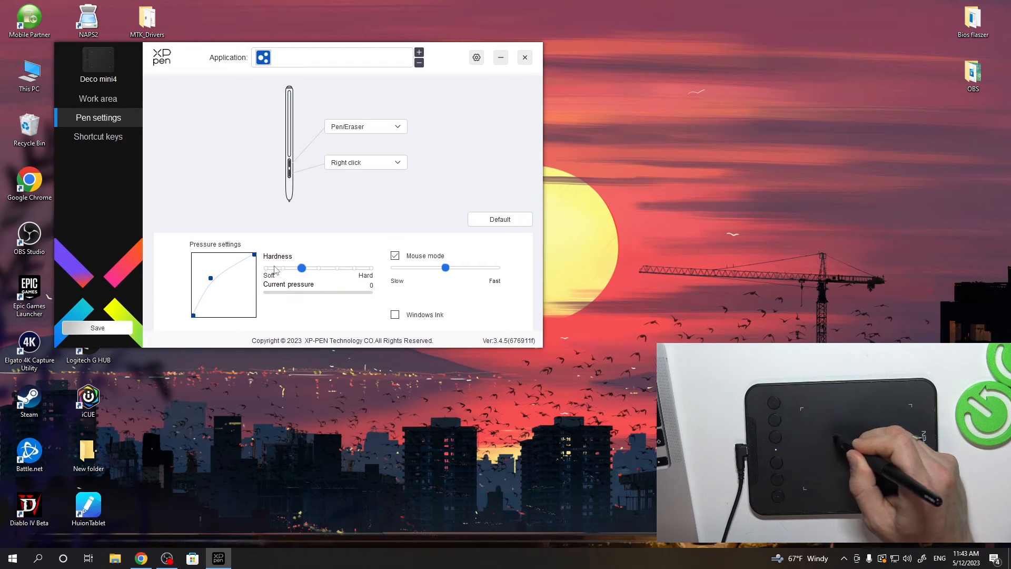
pyautogui.moveTo(301, 267); pyautogui.dragTo(267, 267)
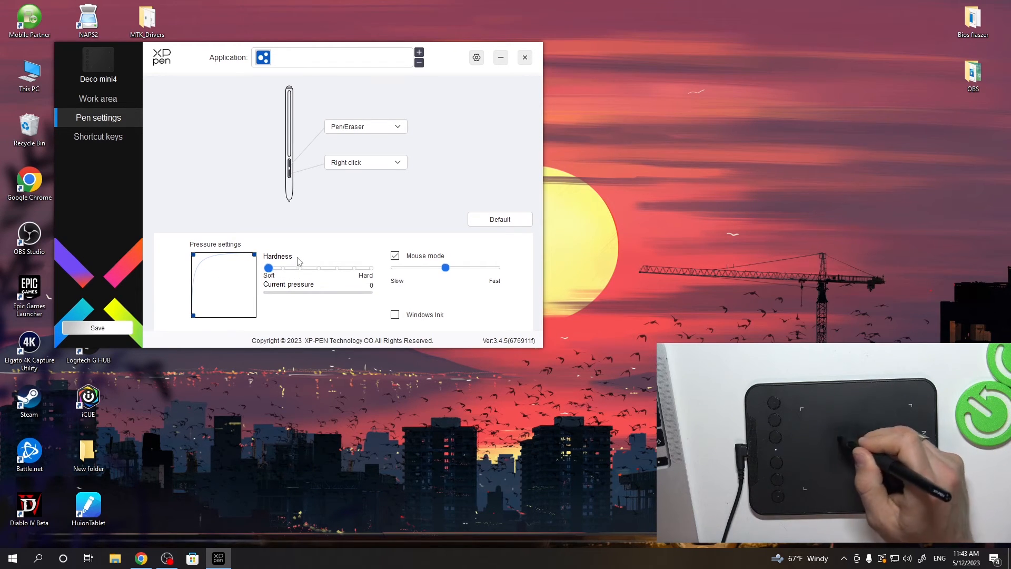
pyautogui.moveTo(266, 266); pyautogui.dragTo(368, 267)
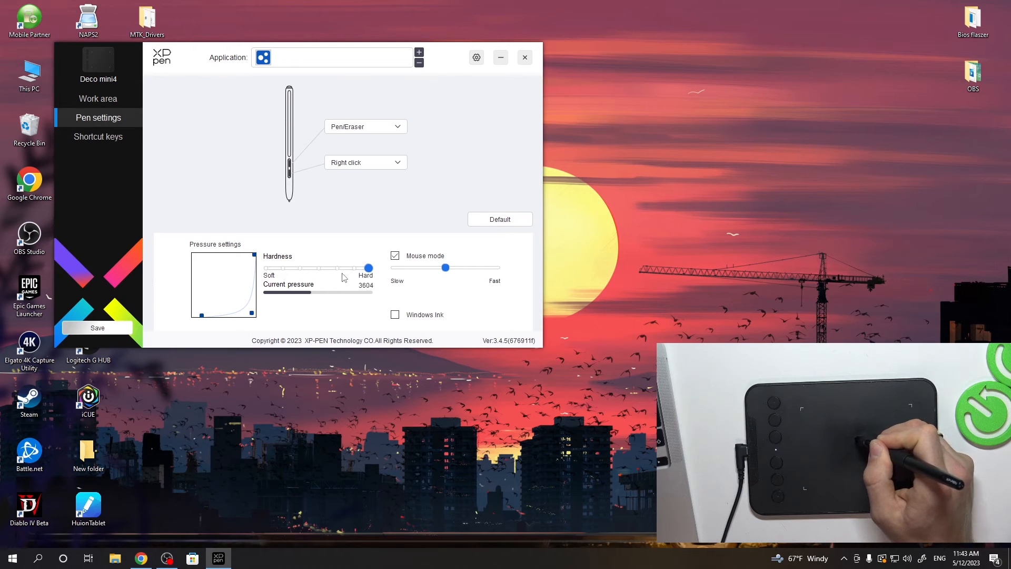
pyautogui.moveTo(369, 266); pyautogui.dragTo(334, 266)
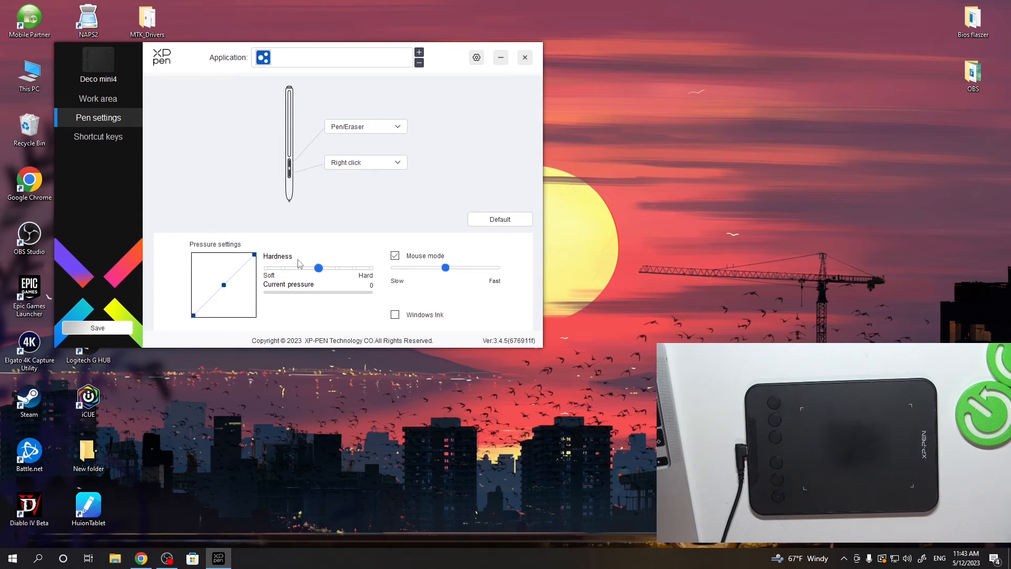
pyautogui.click(98, 99)
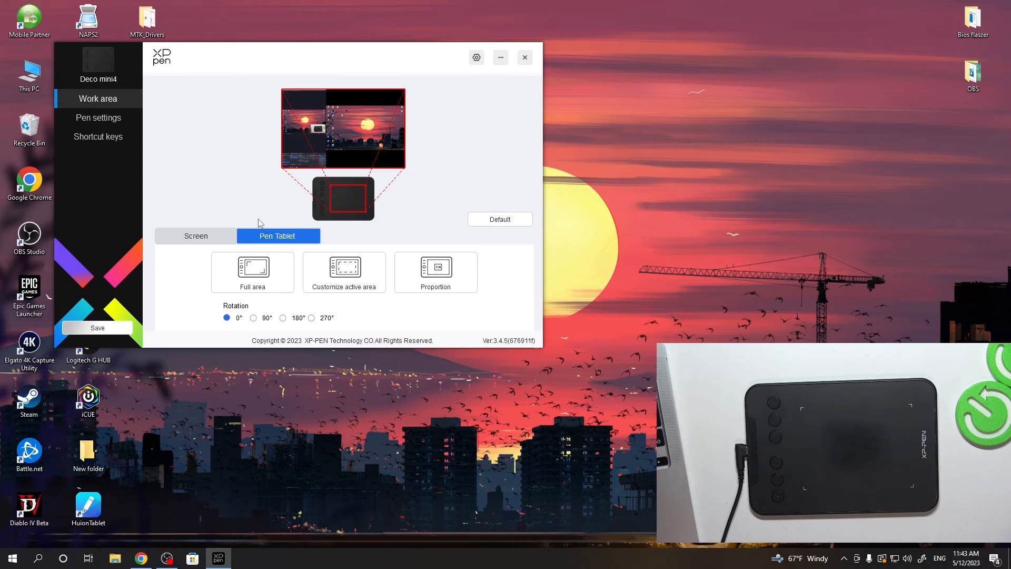
pyautogui.moveTo(274, 220)
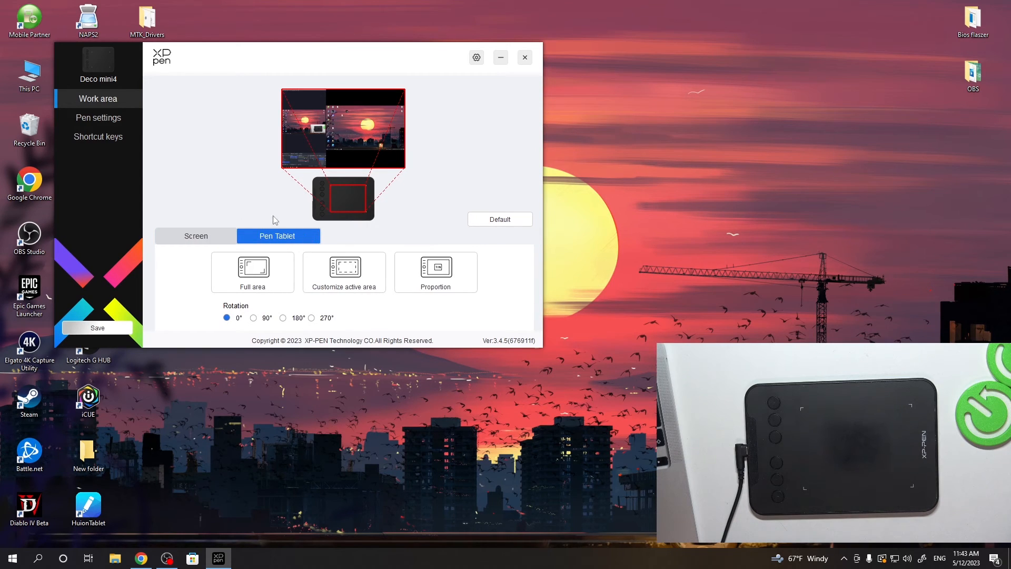
pyautogui.moveTo(262, 210)
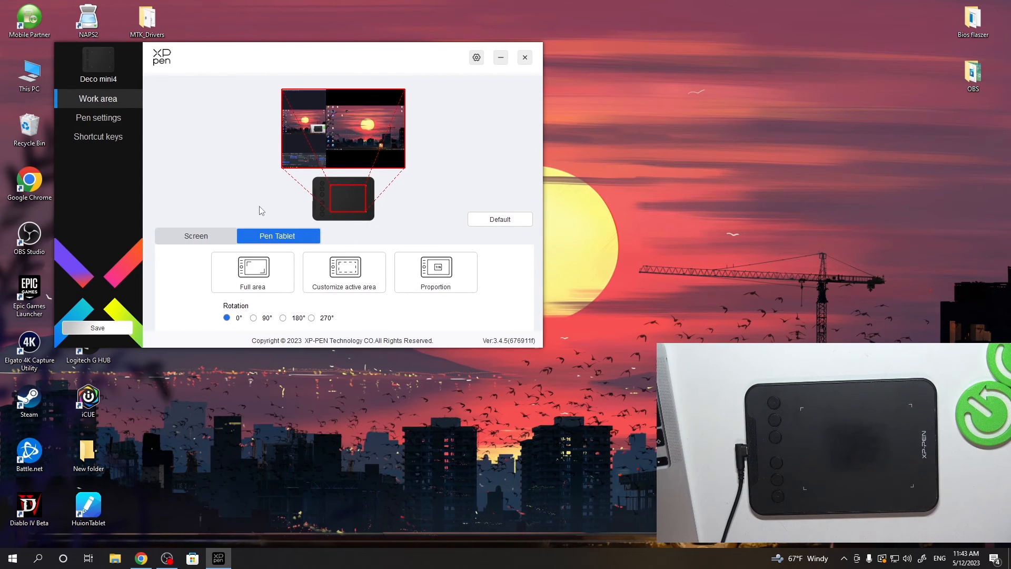
pyautogui.moveTo(72, 323)
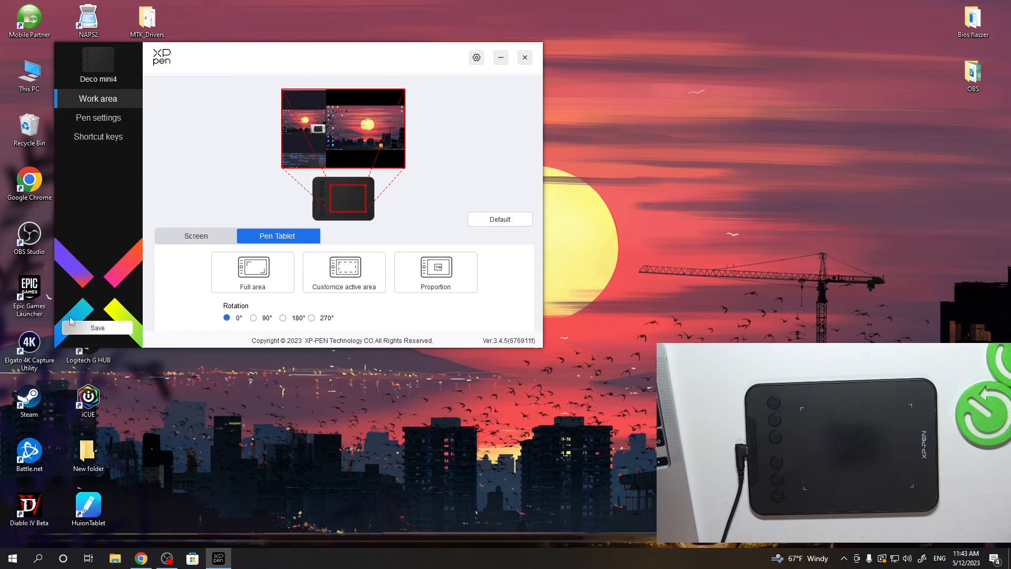
# - Save the configuration ('Configuration saved successfully') and close the Pentablet window
pyautogui.click(97, 327)
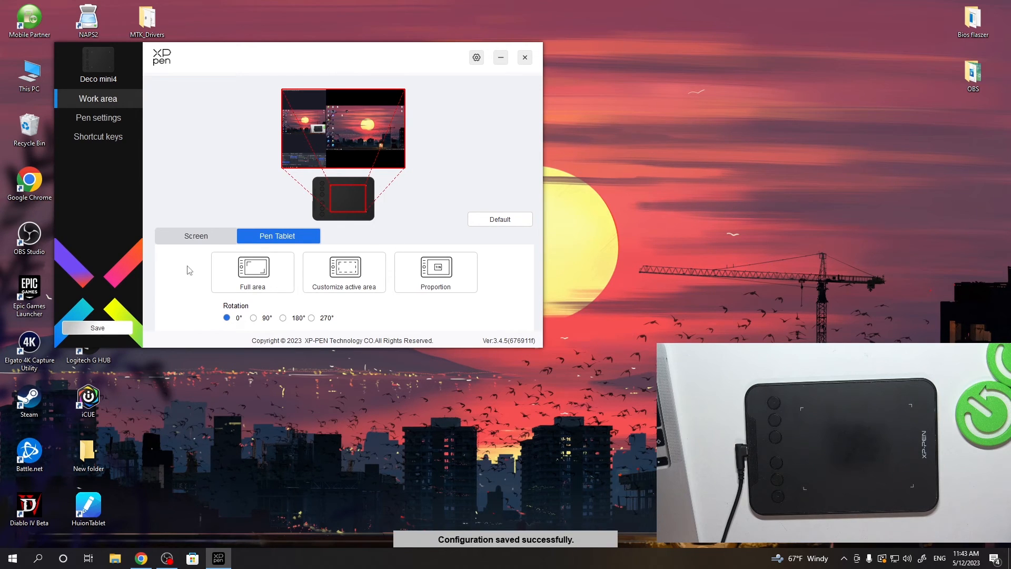
pyautogui.click(524, 57)
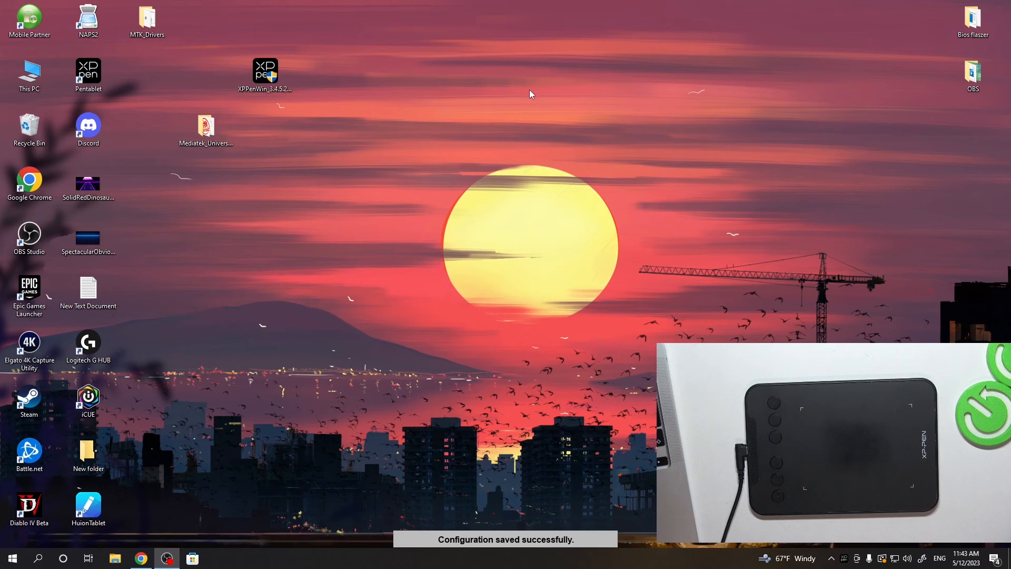